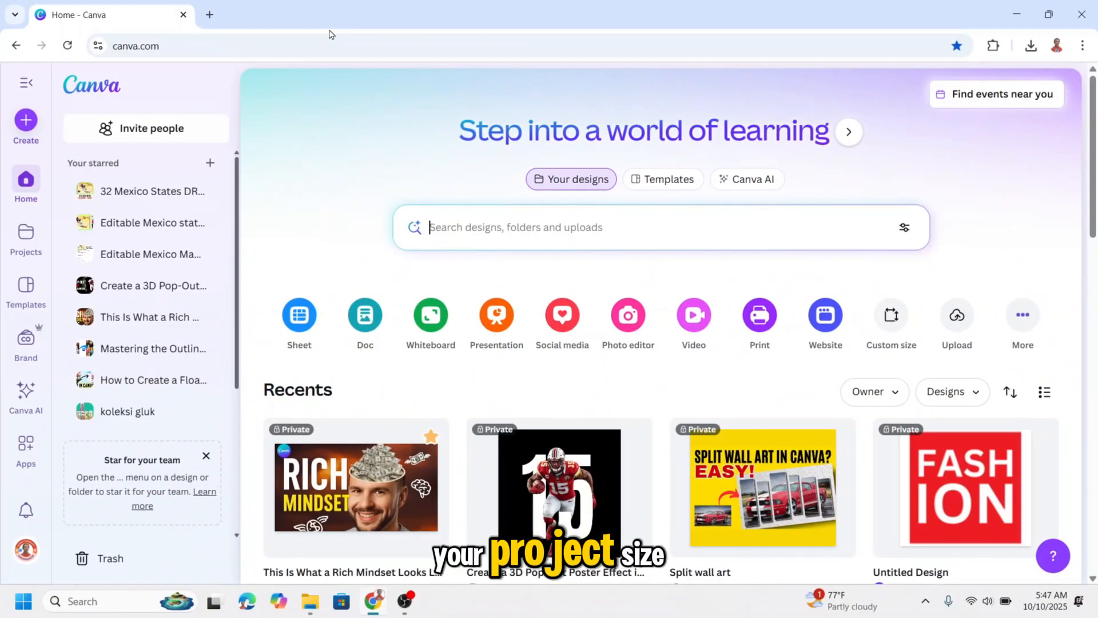
pyautogui.moveTo(561, 322)
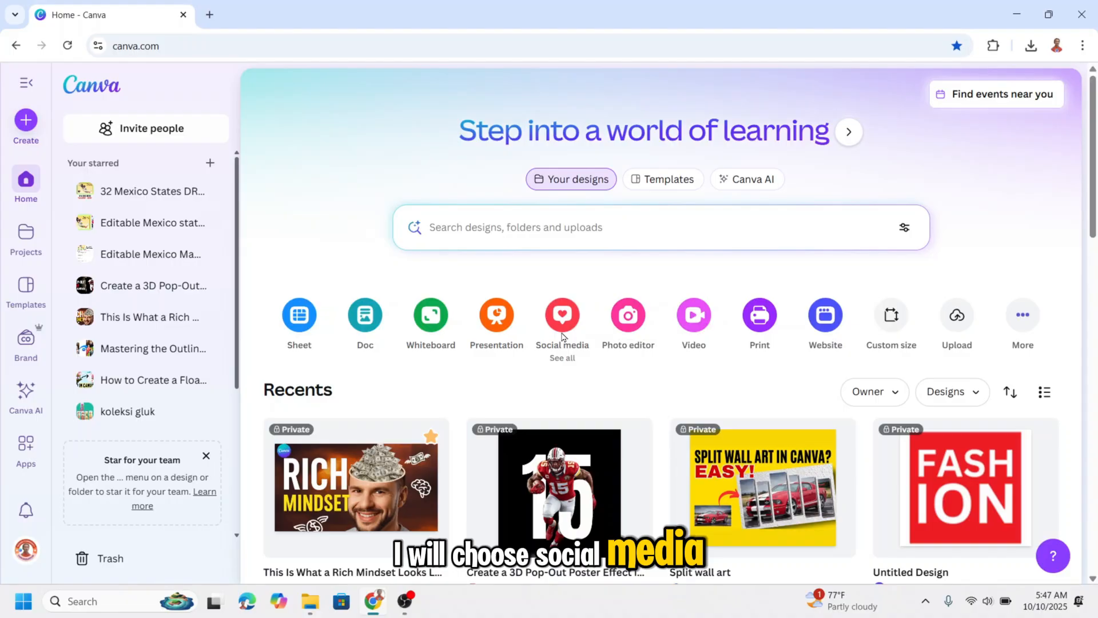
# - Create a blank Instagram Post (4:5) design from the Social media category
pyautogui.click(562, 314)
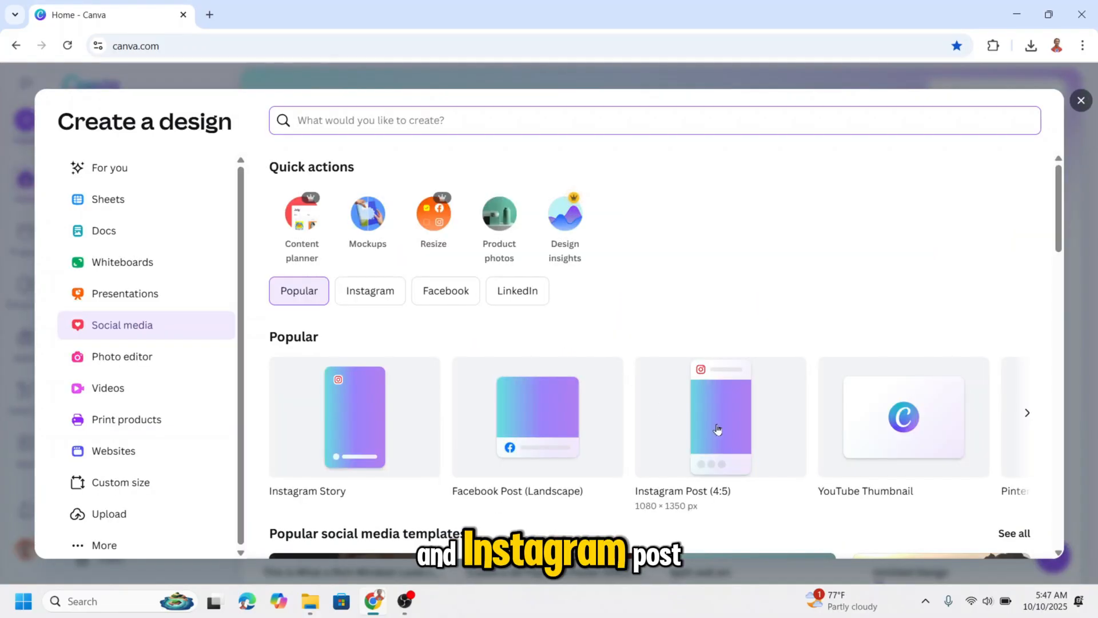
pyautogui.click(718, 417)
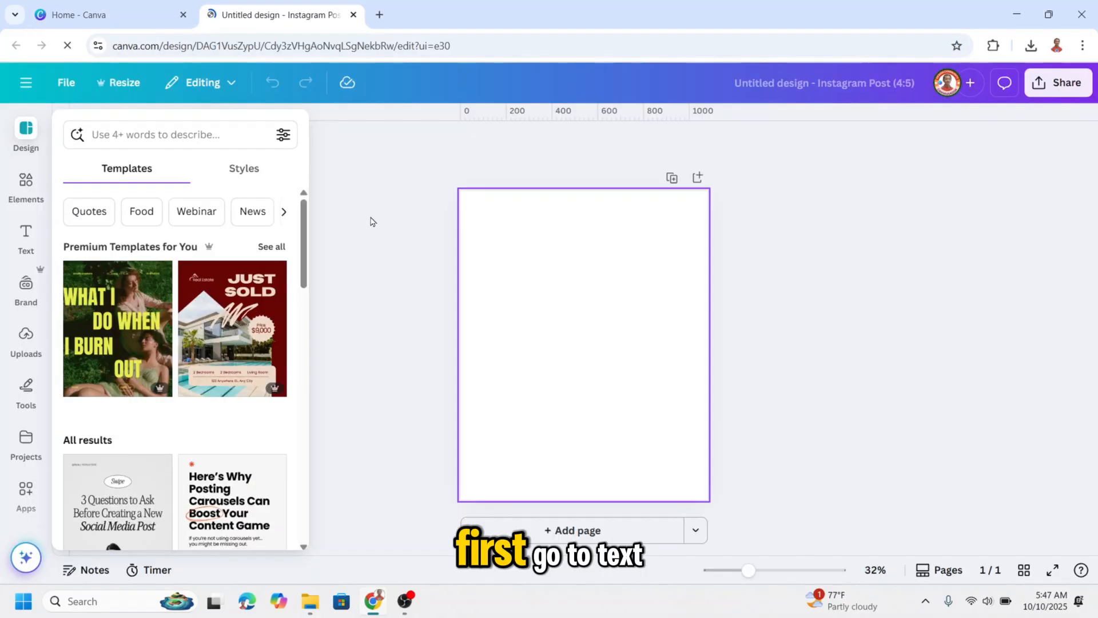
# - Add a heading reading 'FALL' and set it in the Anton font
pyautogui.click(25, 238)
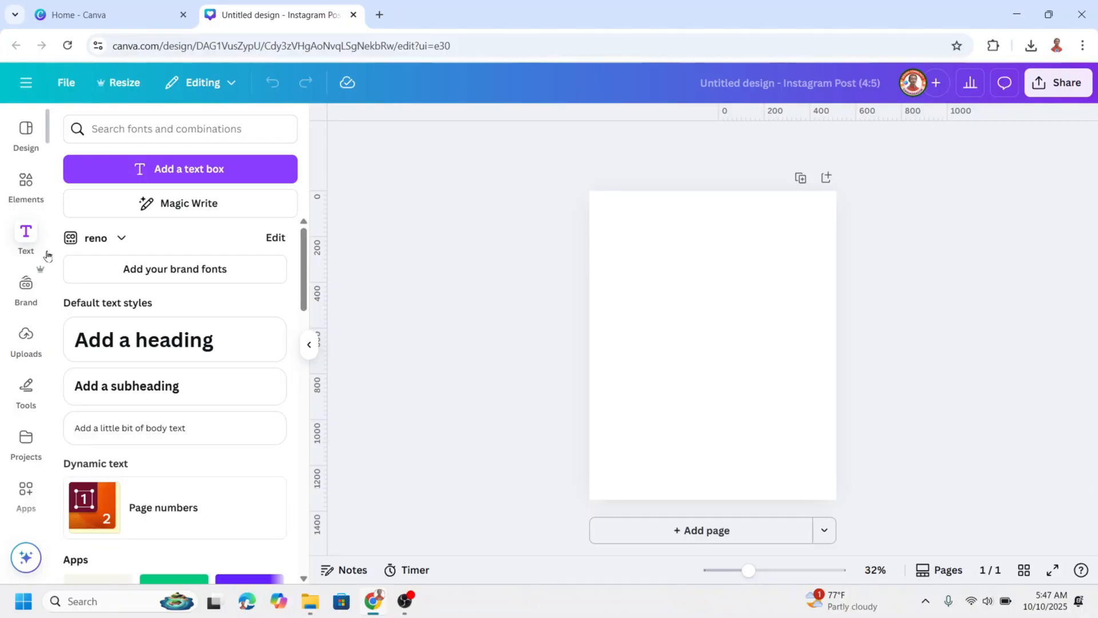
pyautogui.click(175, 340)
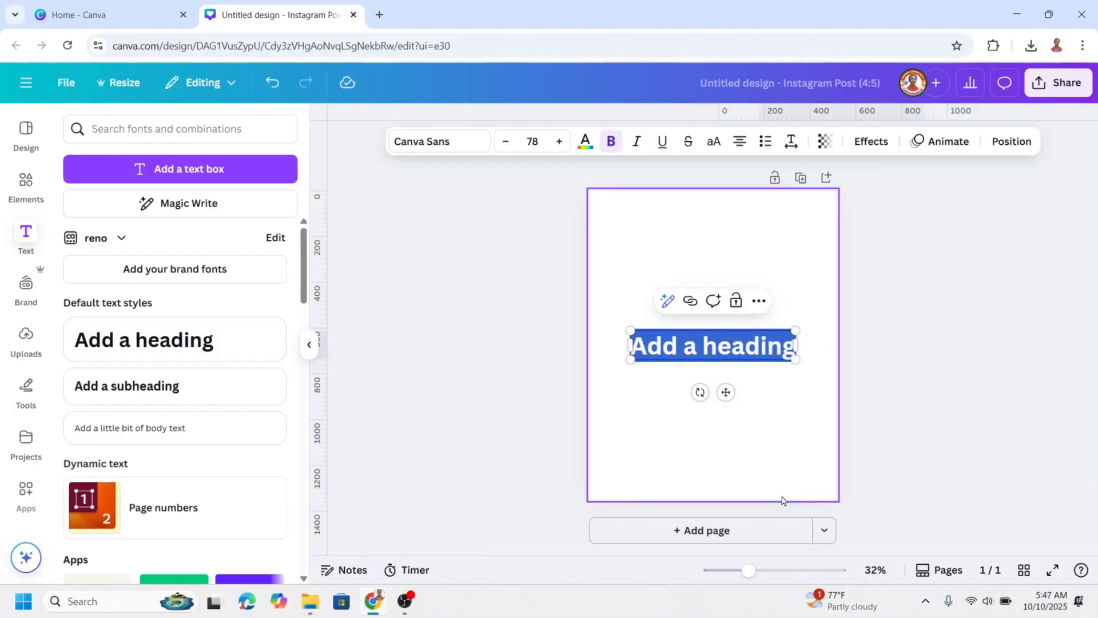
pyautogui.write('FALL')
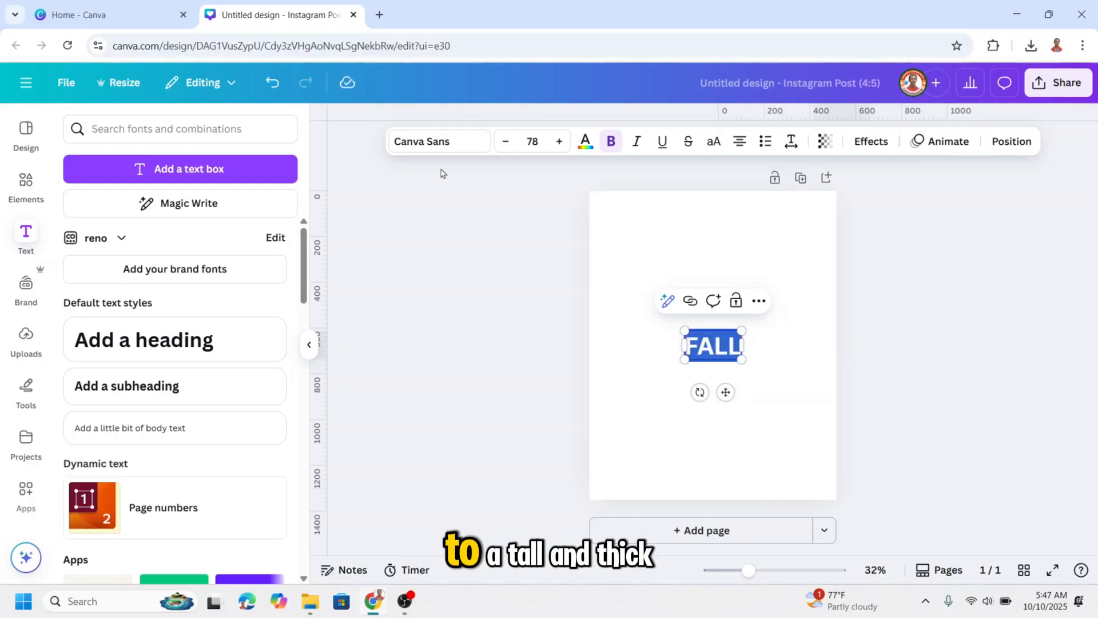
pyautogui.click(422, 141)
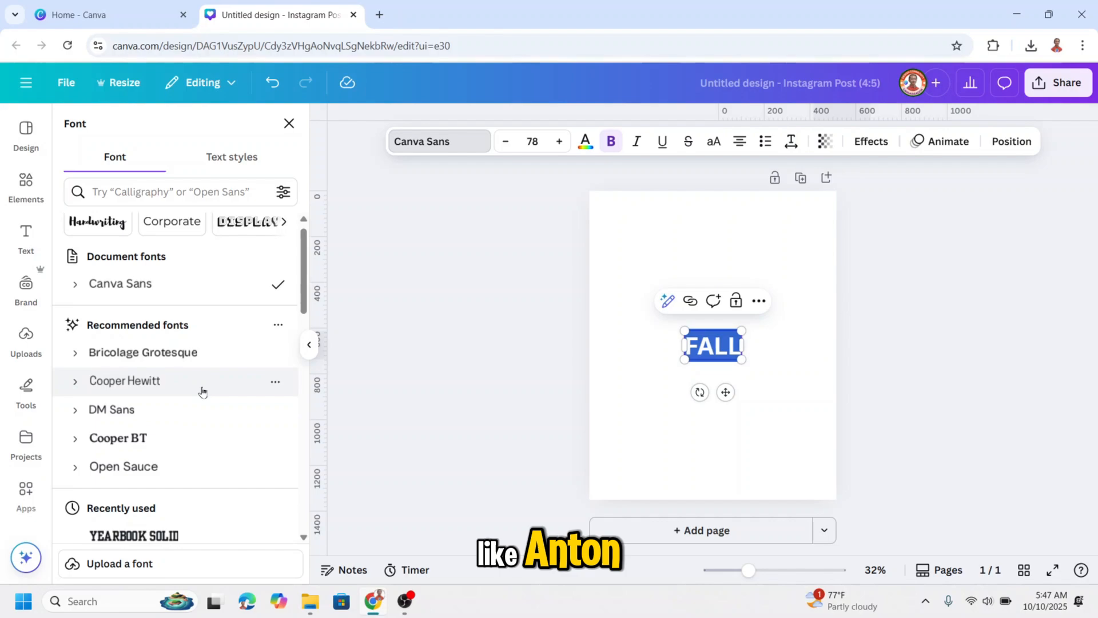
pyautogui.scroll(-3)
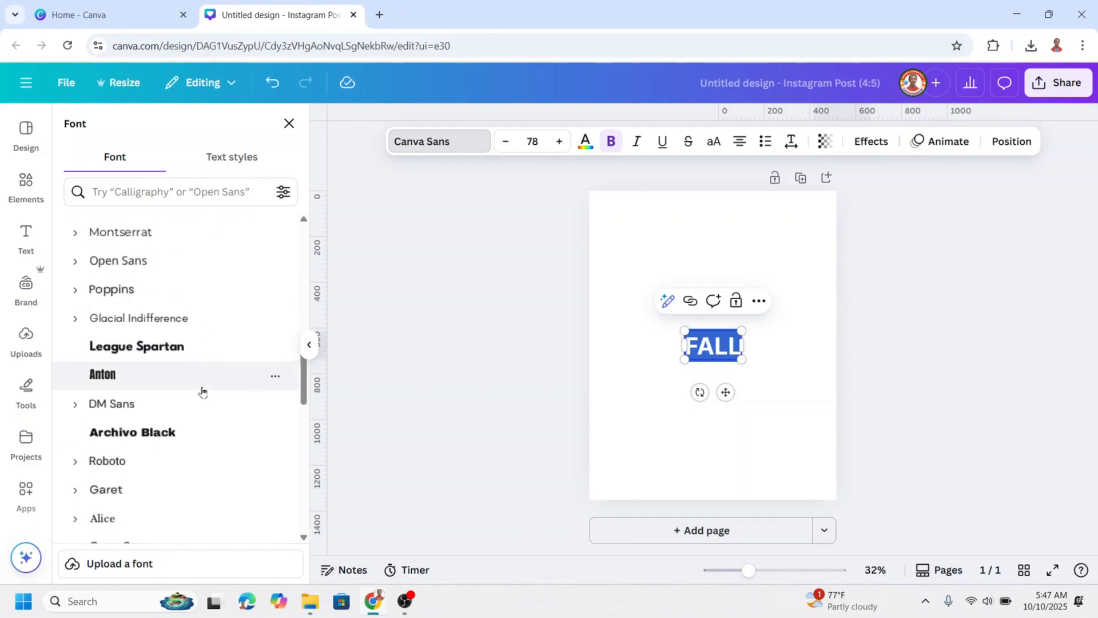
pyautogui.click(102, 373)
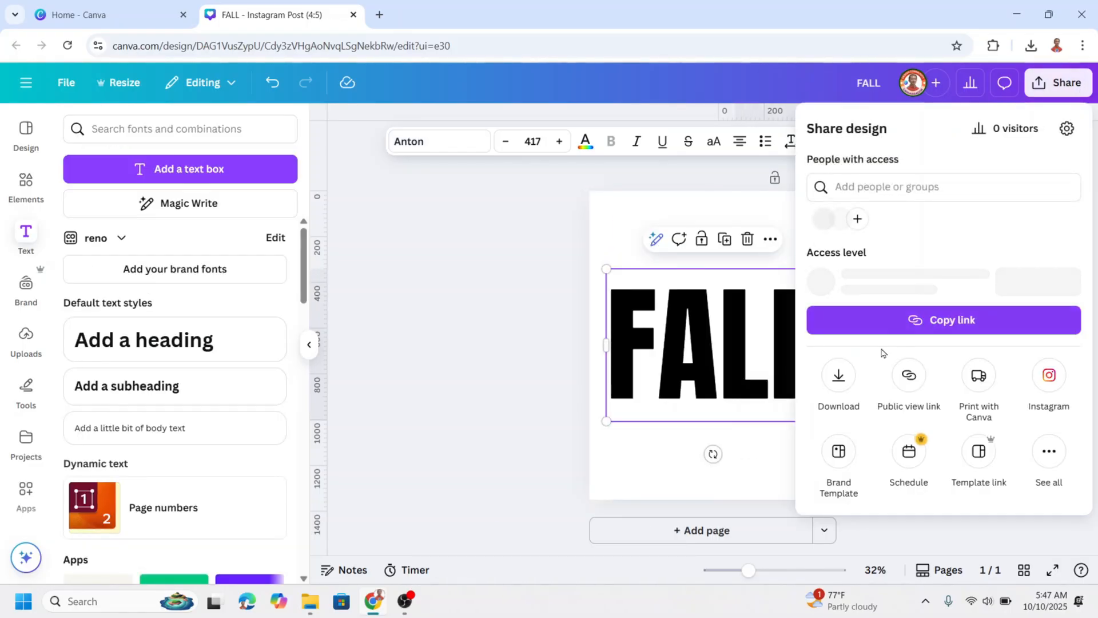
# - Download the FALL design as a PNG with transparent background
pyautogui.click(839, 382)
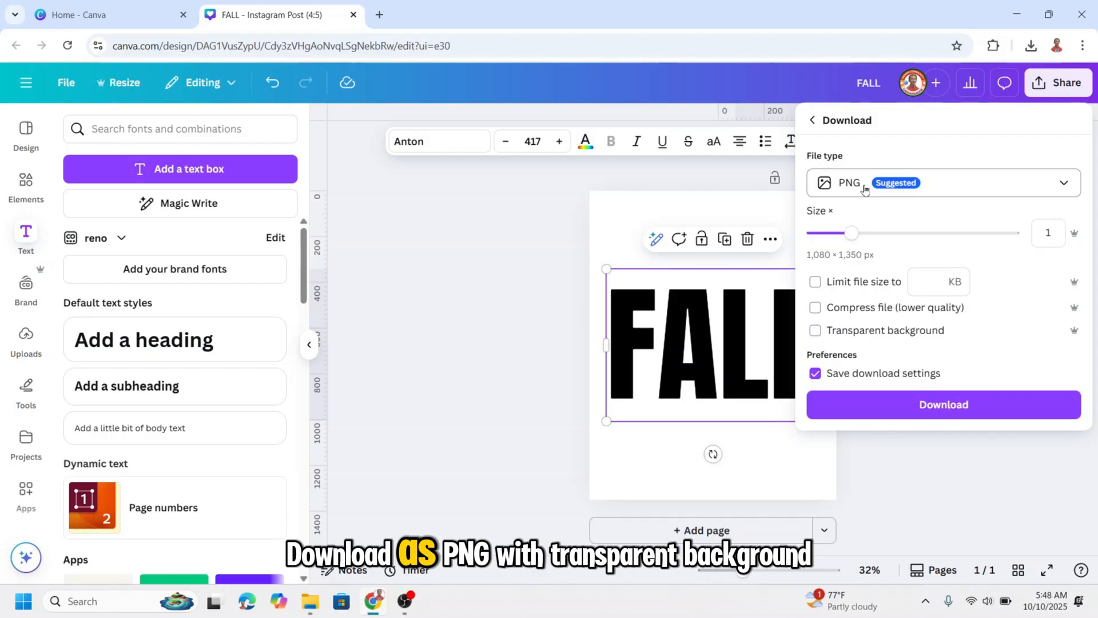
pyautogui.click(815, 331)
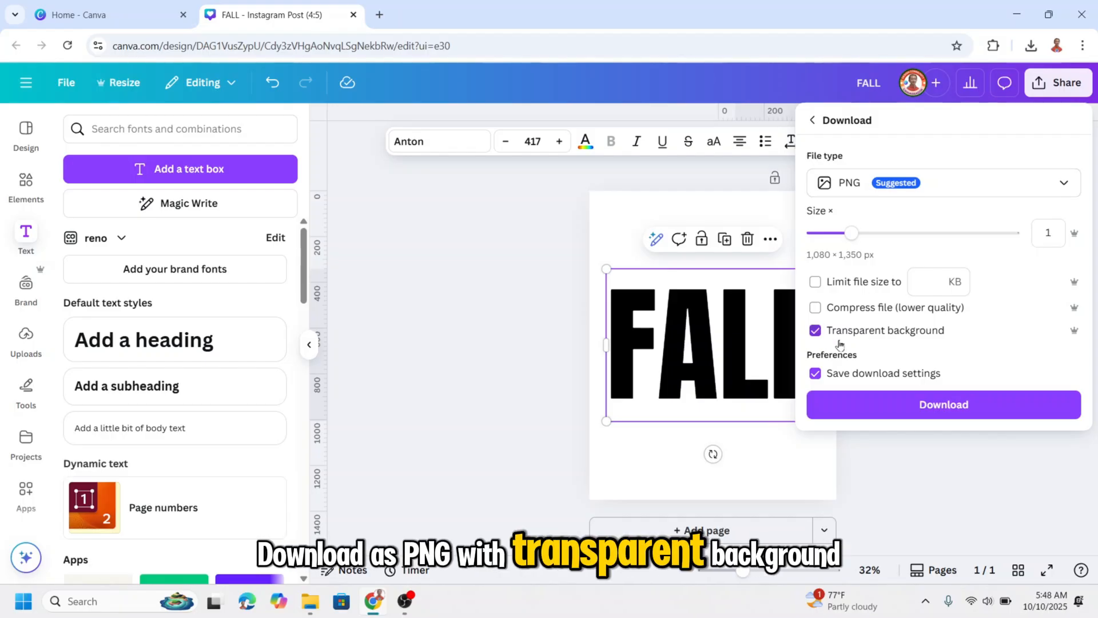
pyautogui.click(943, 405)
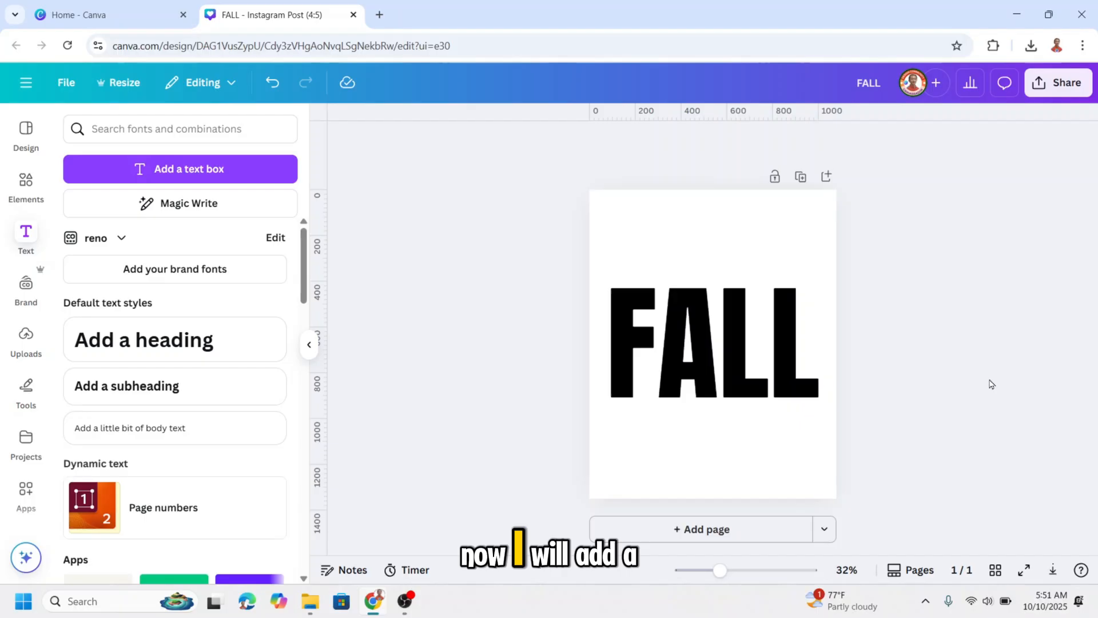
# - Add page 2 with the Fall Drive forest photo, faded to 25 transparency
pyautogui.click(702, 529)
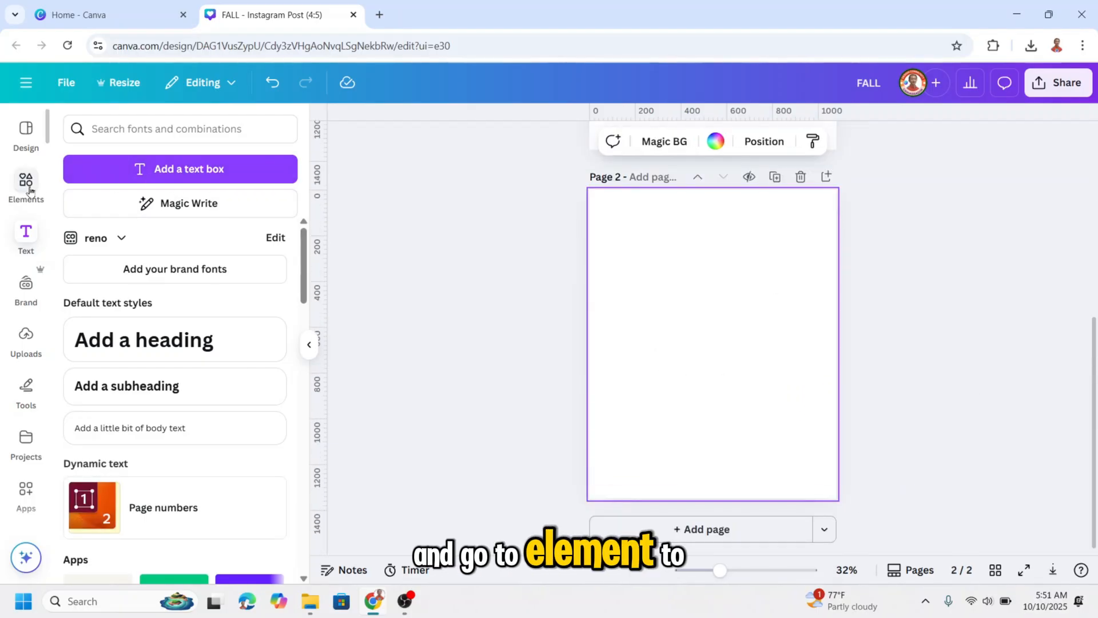
pyautogui.click(26, 183)
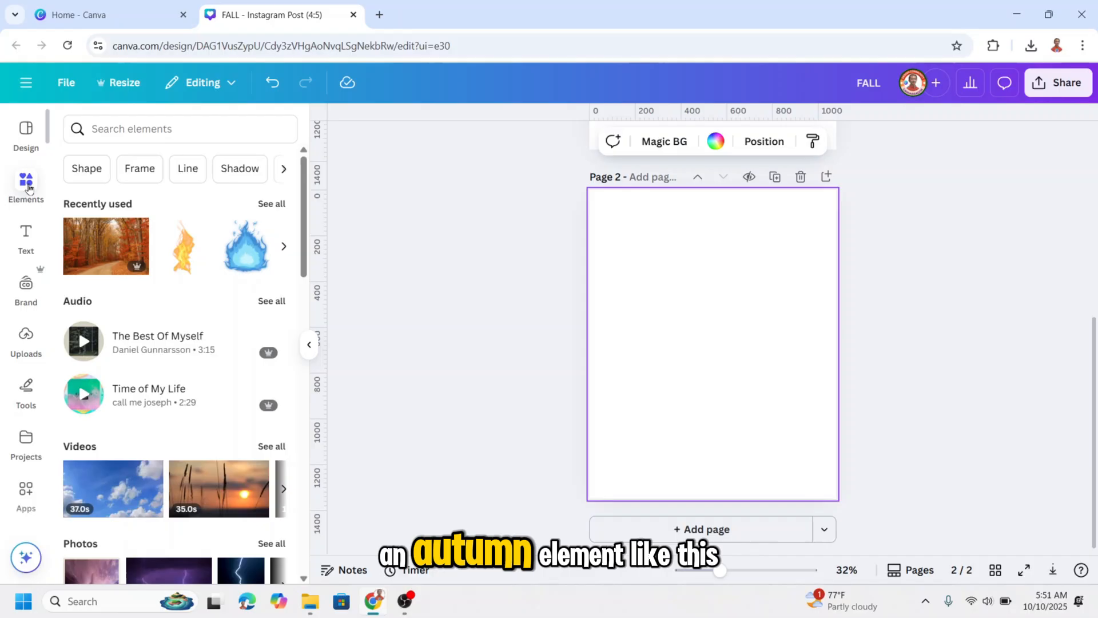
pyautogui.click(138, 229)
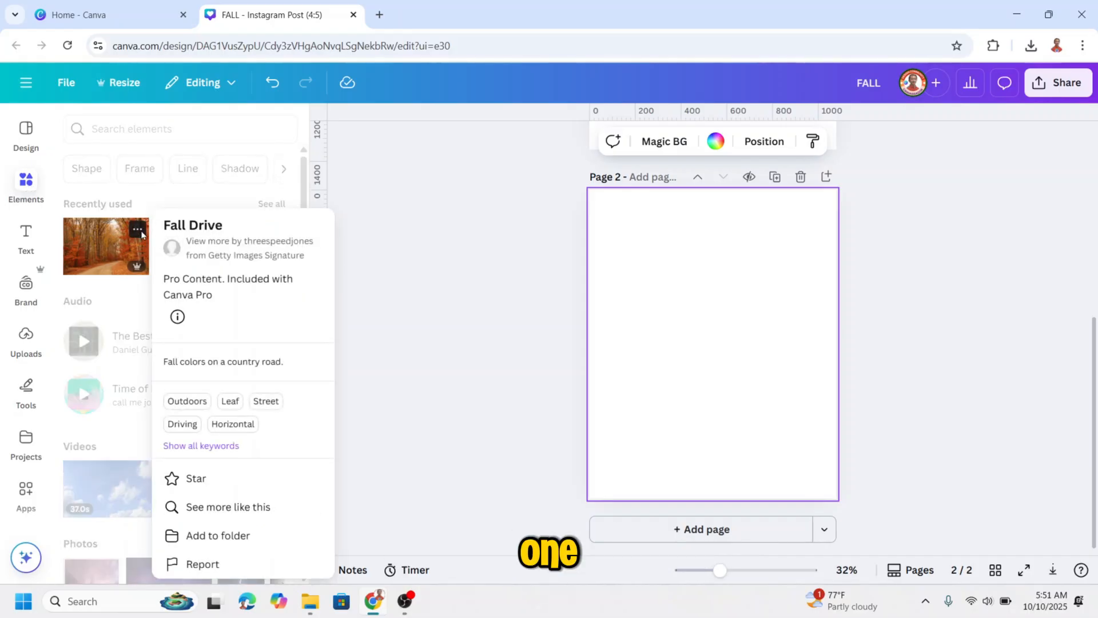
pyautogui.click(105, 246)
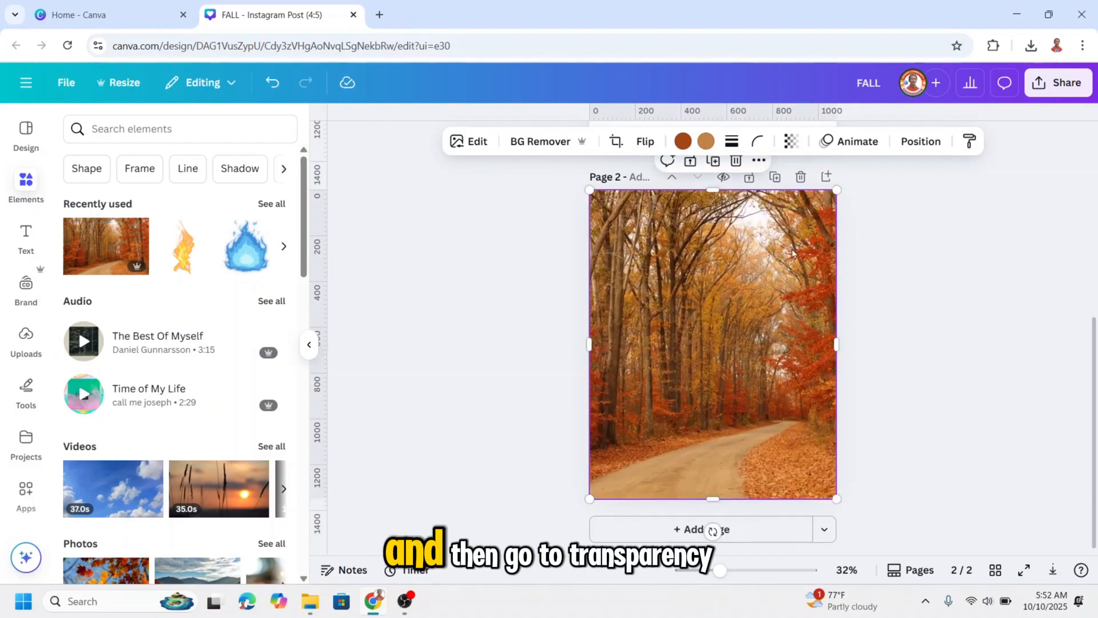
pyautogui.click(791, 141)
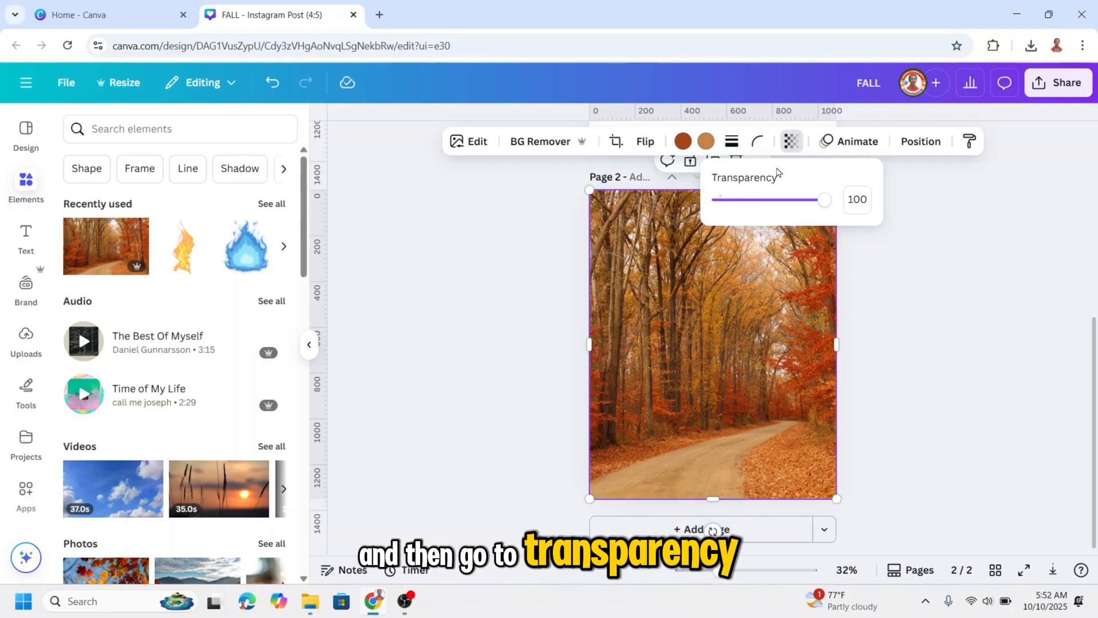
pyautogui.tripleClick(857, 200)
pyautogui.write('25')
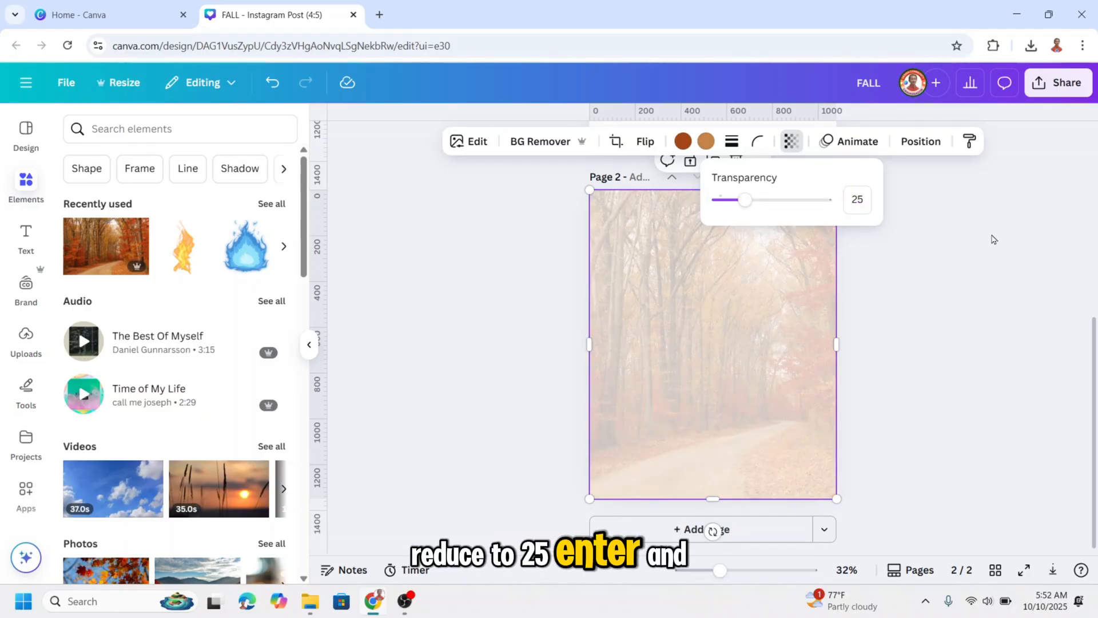
# - Download only page 2 as a PNG without transparent background
pyautogui.click(1059, 83)
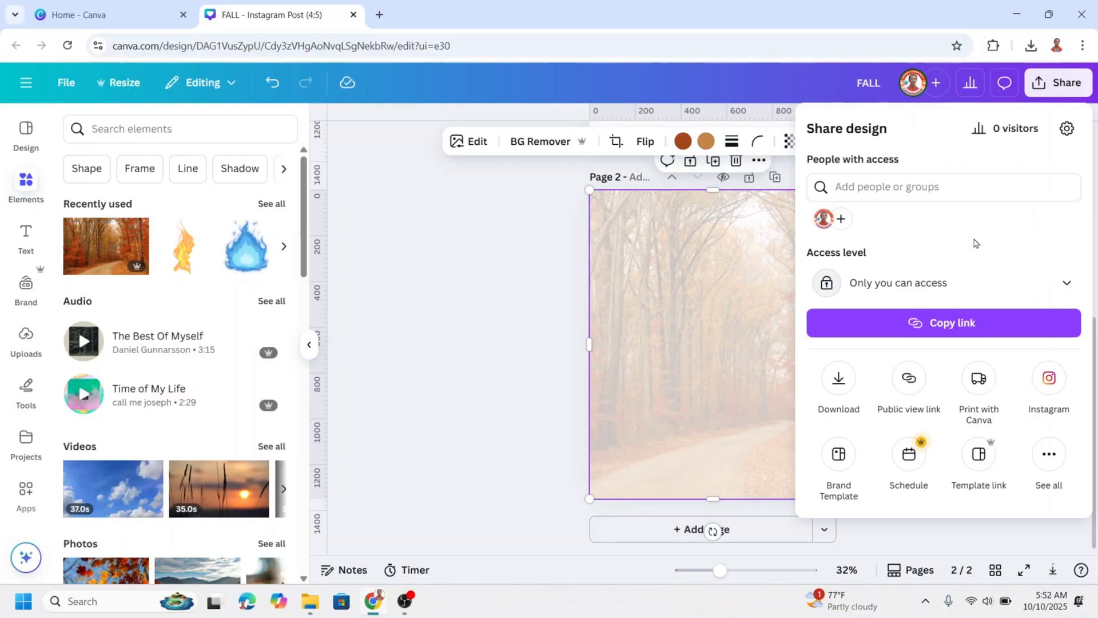
pyautogui.click(838, 378)
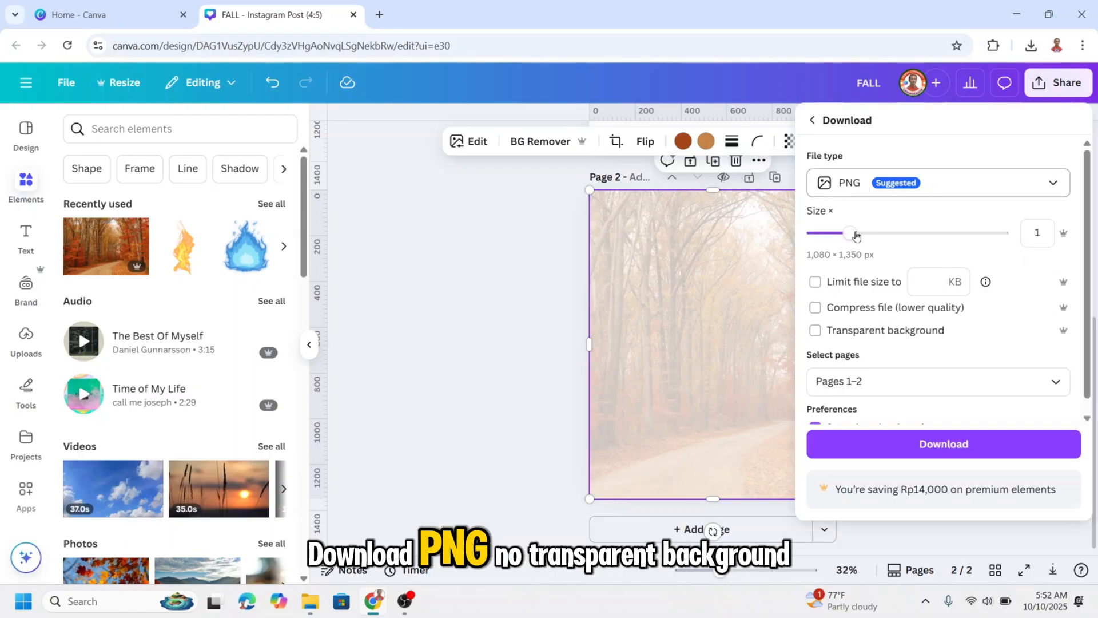
pyautogui.click(815, 330)
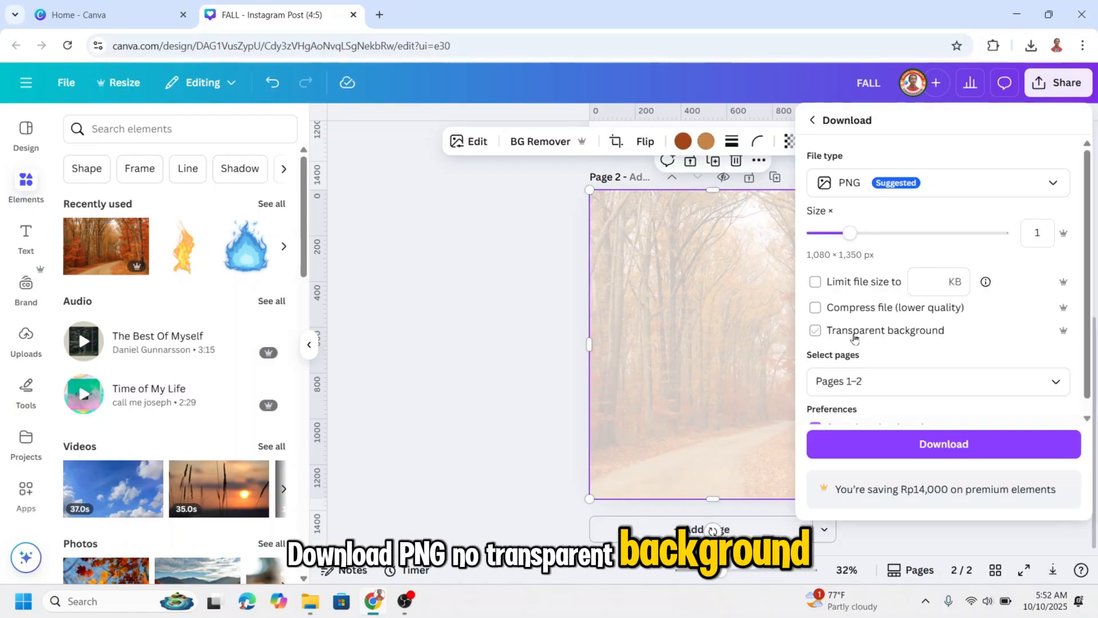
pyautogui.click(937, 381)
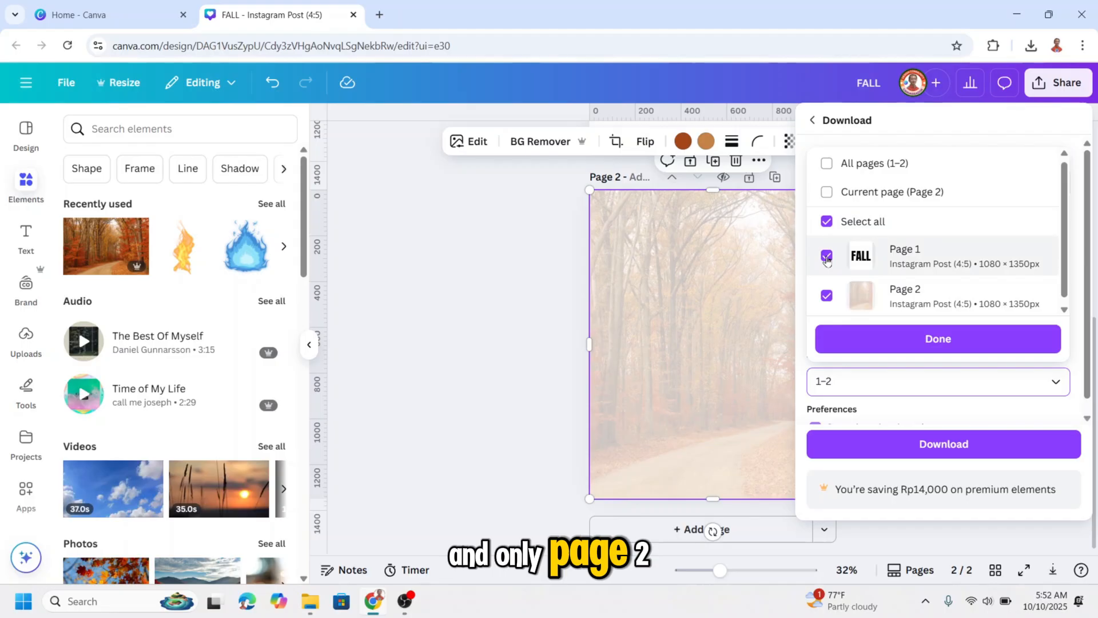
pyautogui.click(937, 338)
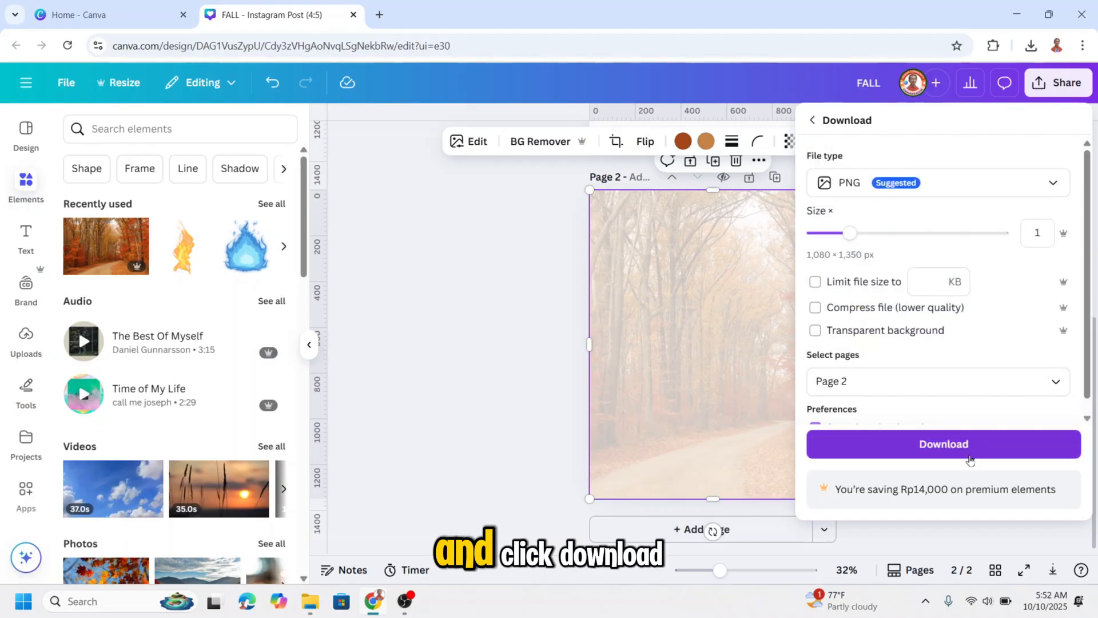
pyautogui.click(944, 444)
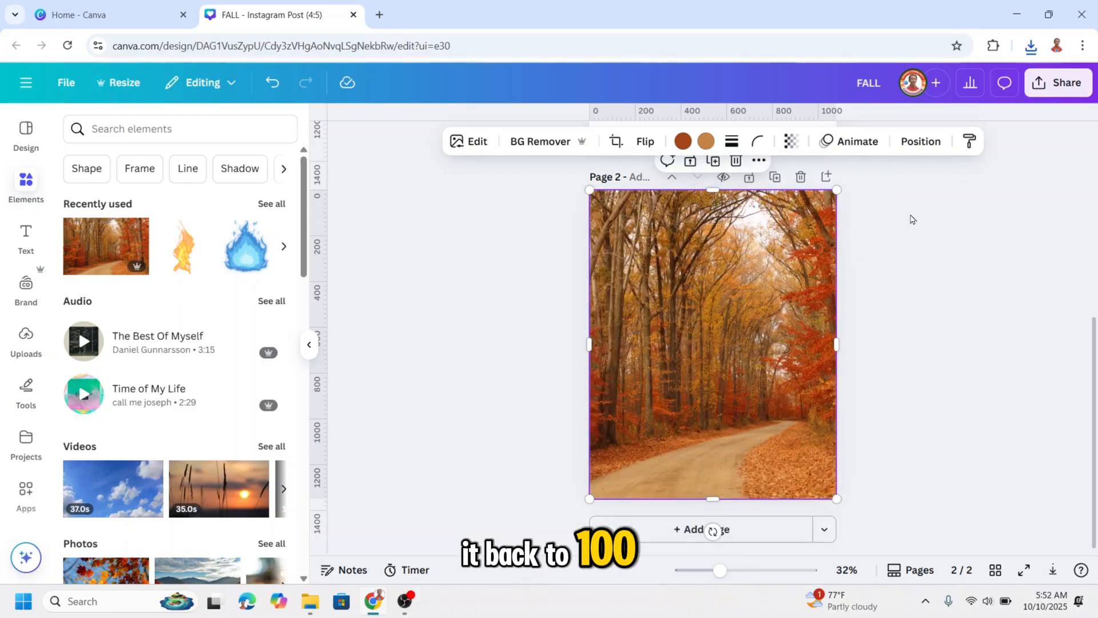
# - Drag the downloaded forest and FALL PNGs from Chrome downloads onto page 2
pyautogui.click(1030, 46)
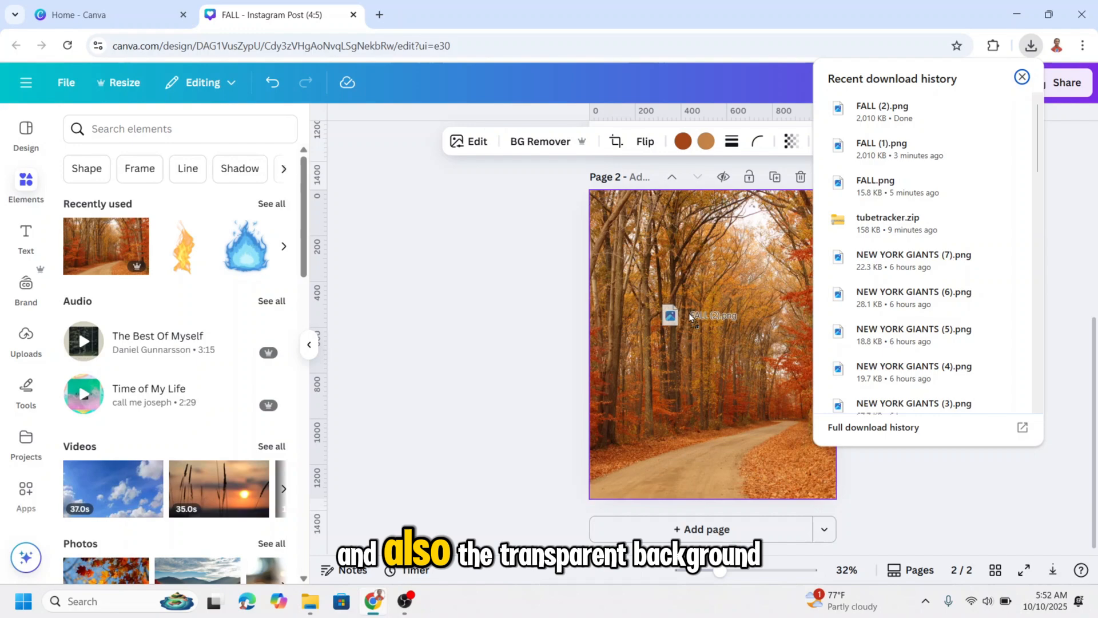
pyautogui.click(711, 343)
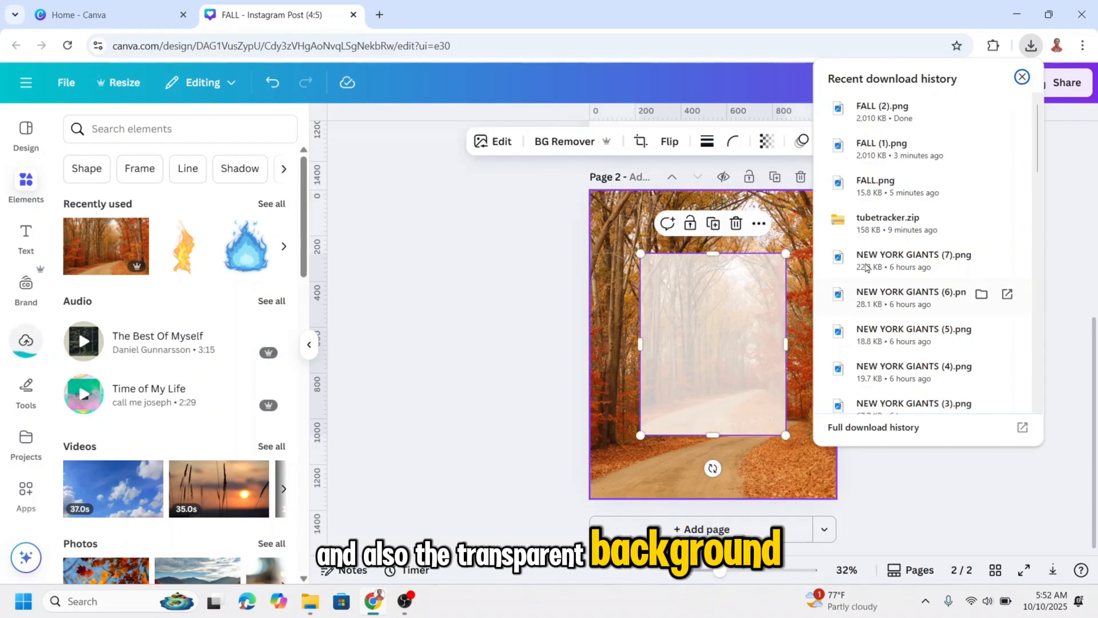
pyautogui.moveTo(921, 150)
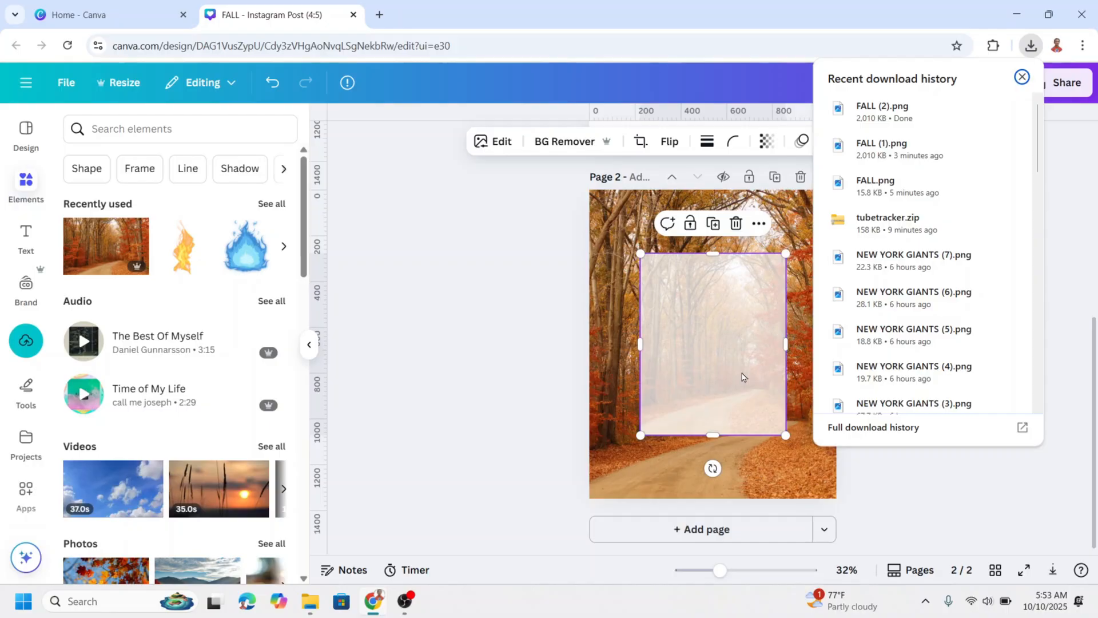
pyautogui.click(1021, 76)
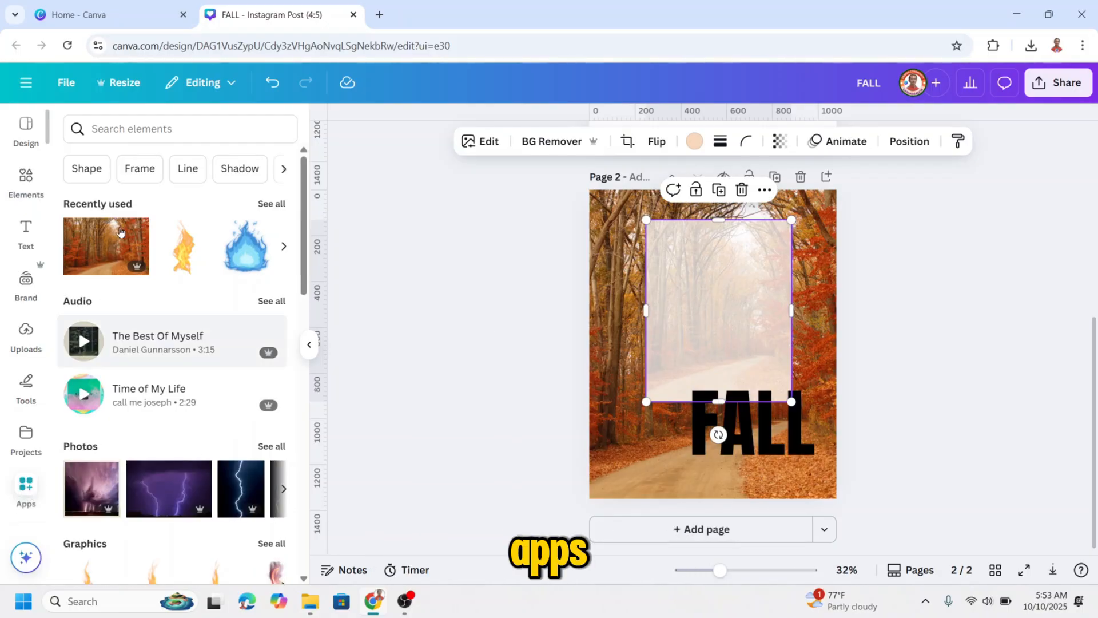
# - Search apps for 'CUT' and launch Image Cutout Maker
pyautogui.click(26, 487)
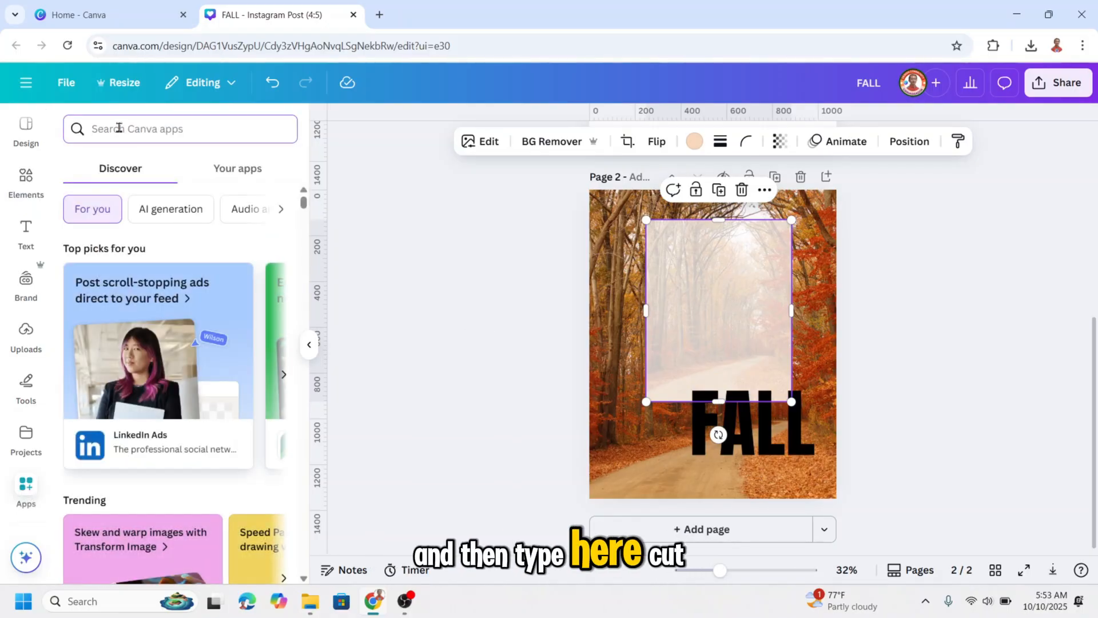
pyautogui.write('CUT')
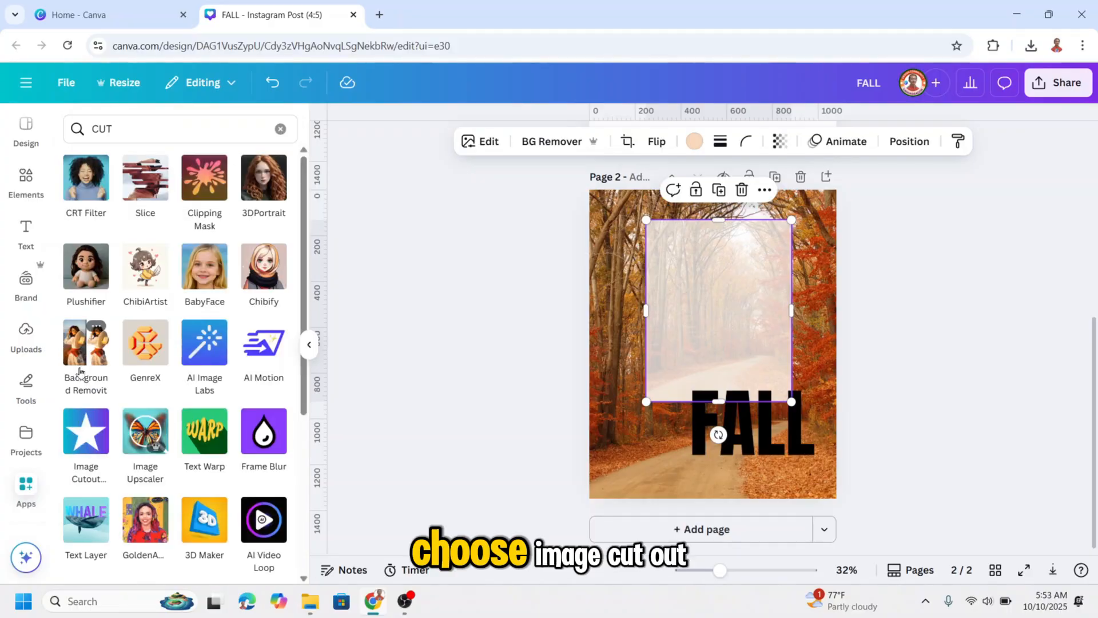
pyautogui.click(85, 431)
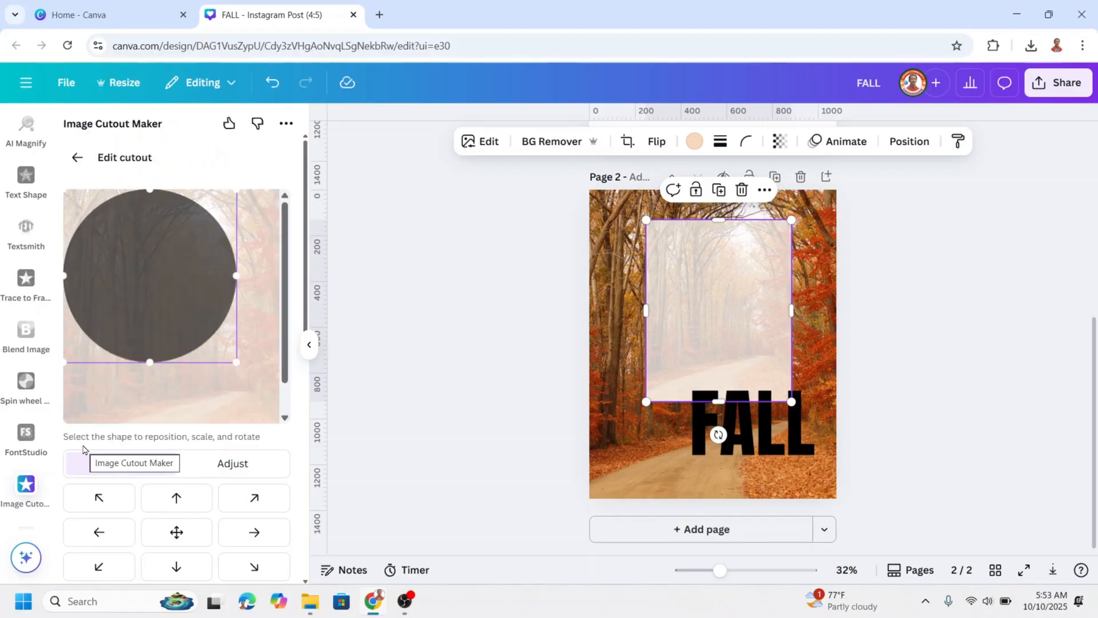
# - Use the black FALL image as an Image cutout and add it to the design
pyautogui.click(718, 434)
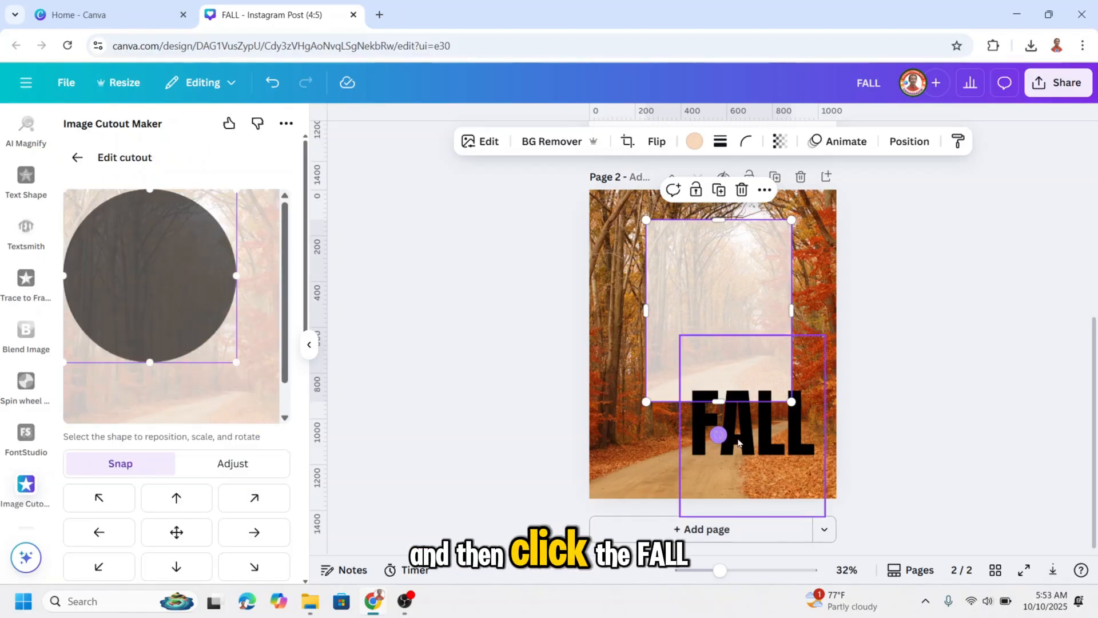
pyautogui.click(750, 424)
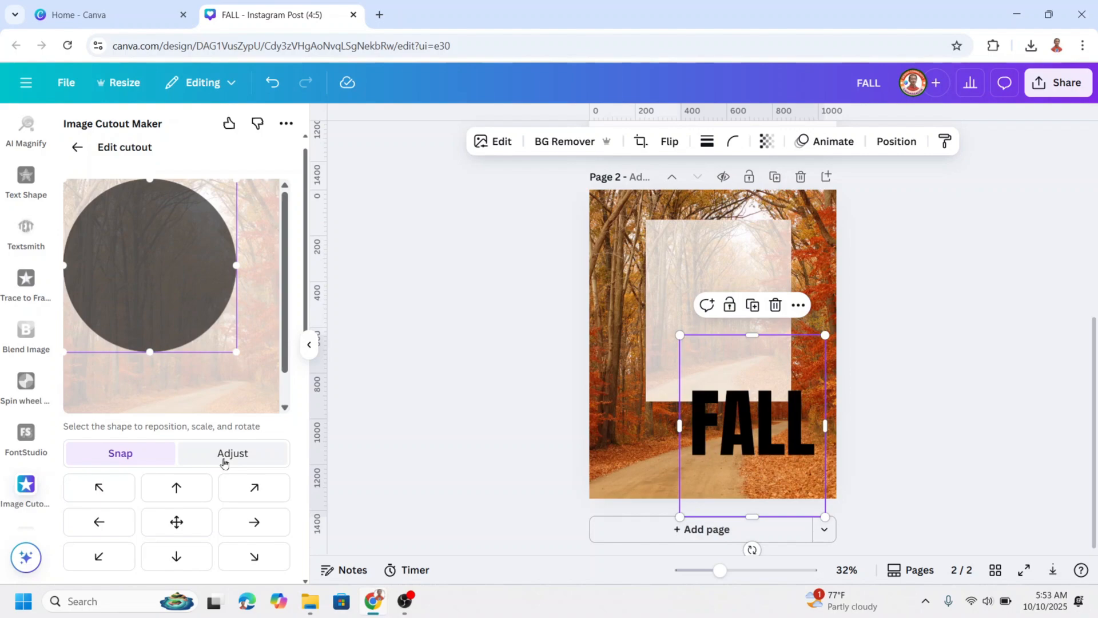
pyautogui.scroll(-3)
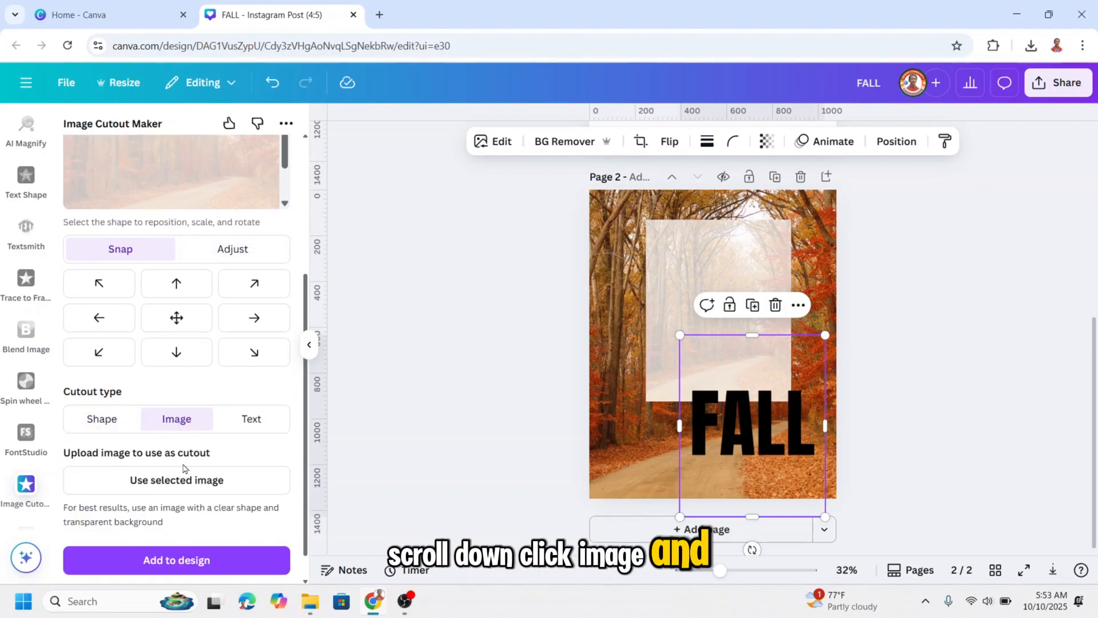
pyautogui.click(177, 480)
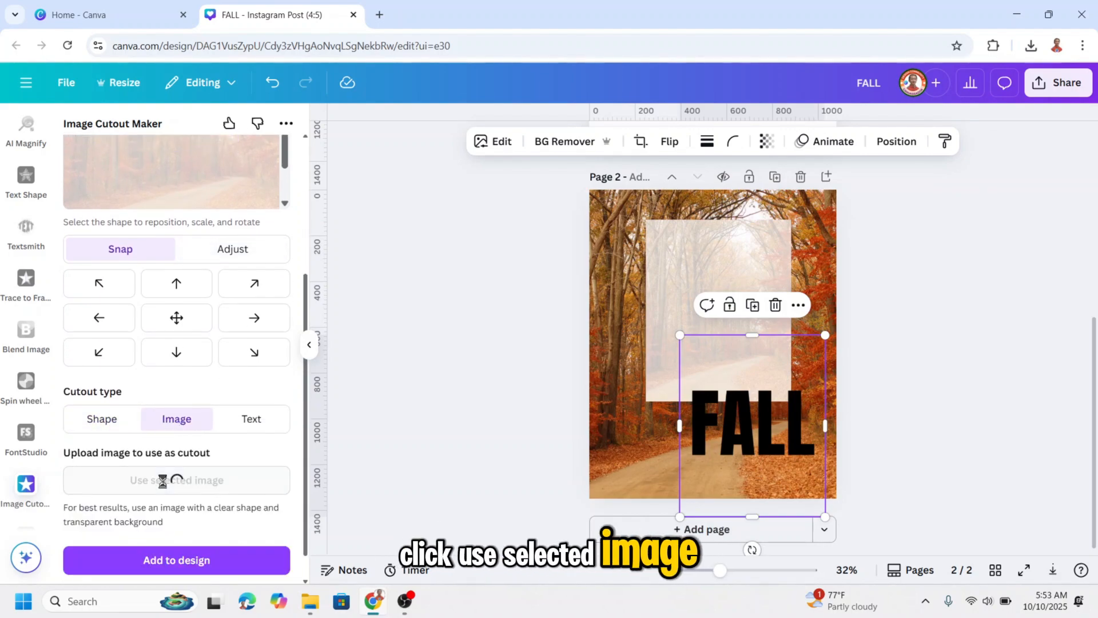
pyautogui.click(177, 480)
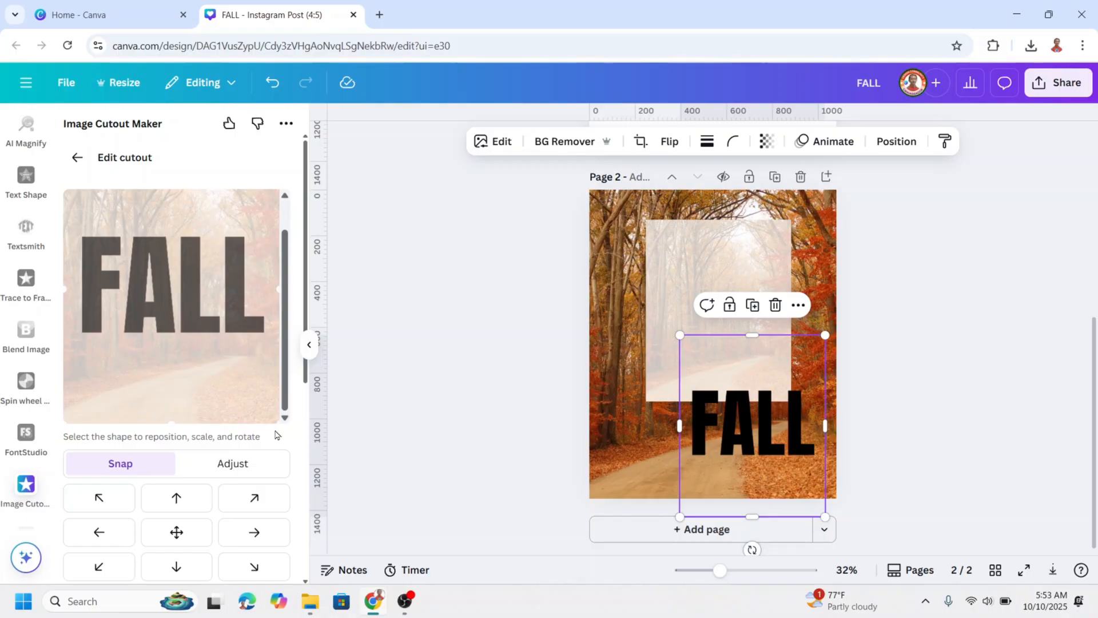
pyautogui.moveTo(331, 468)
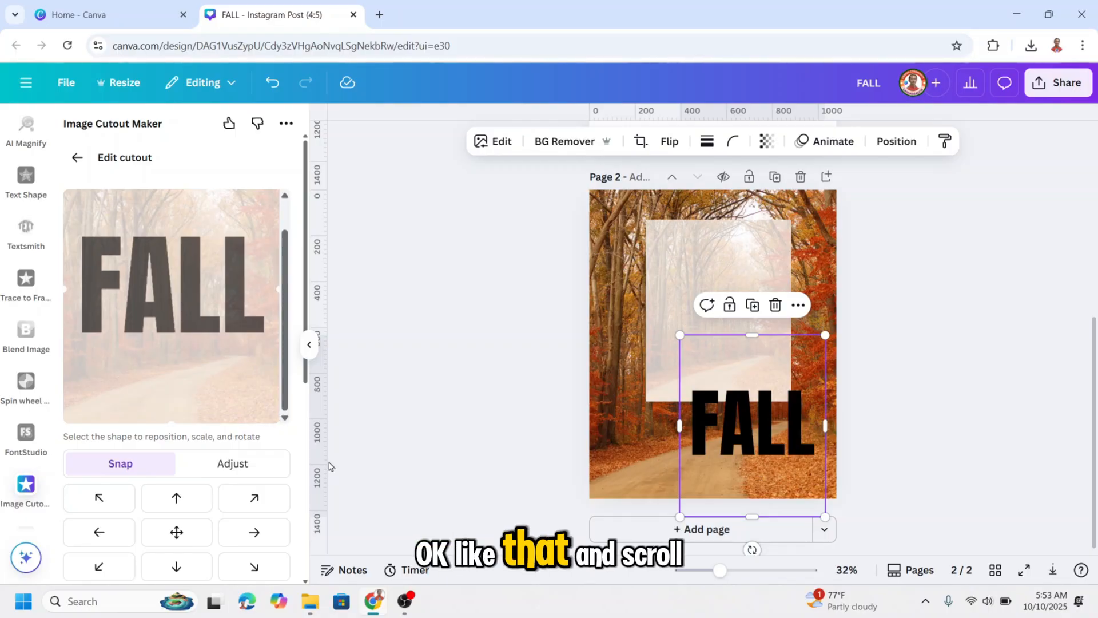
pyautogui.scroll(-3)
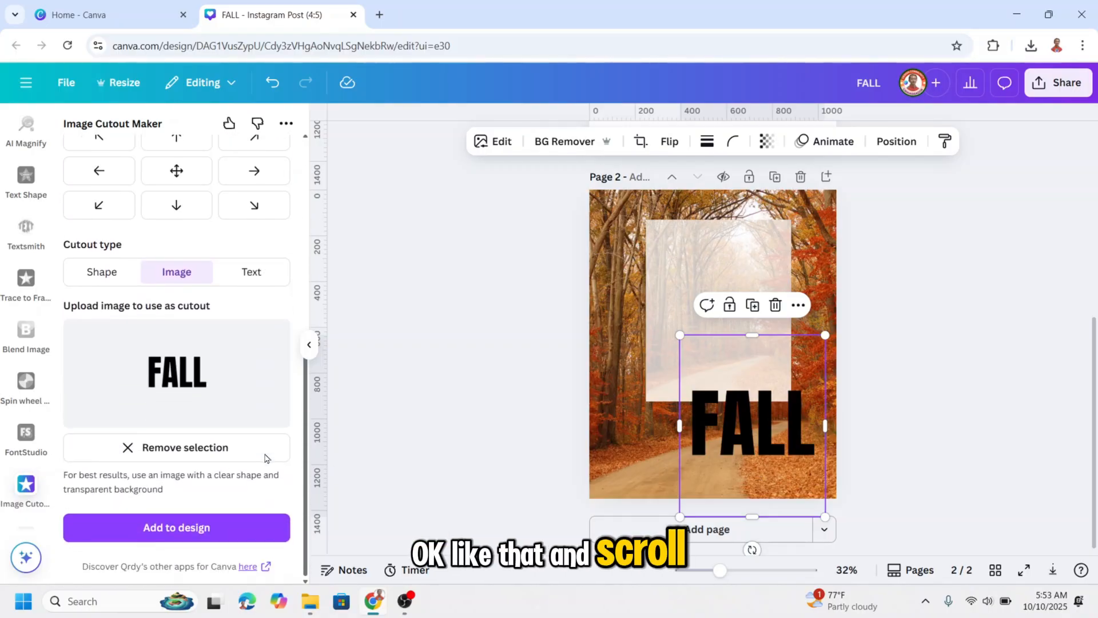
pyautogui.click(177, 528)
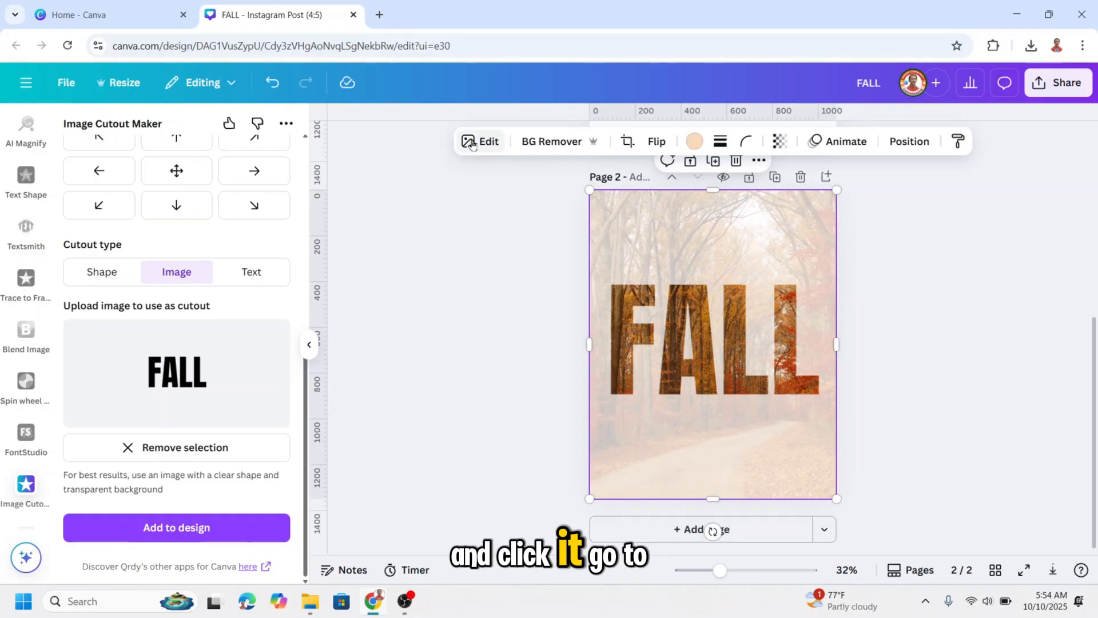
# - Set the background forest photo's saturation to -100
pyautogui.click(480, 141)
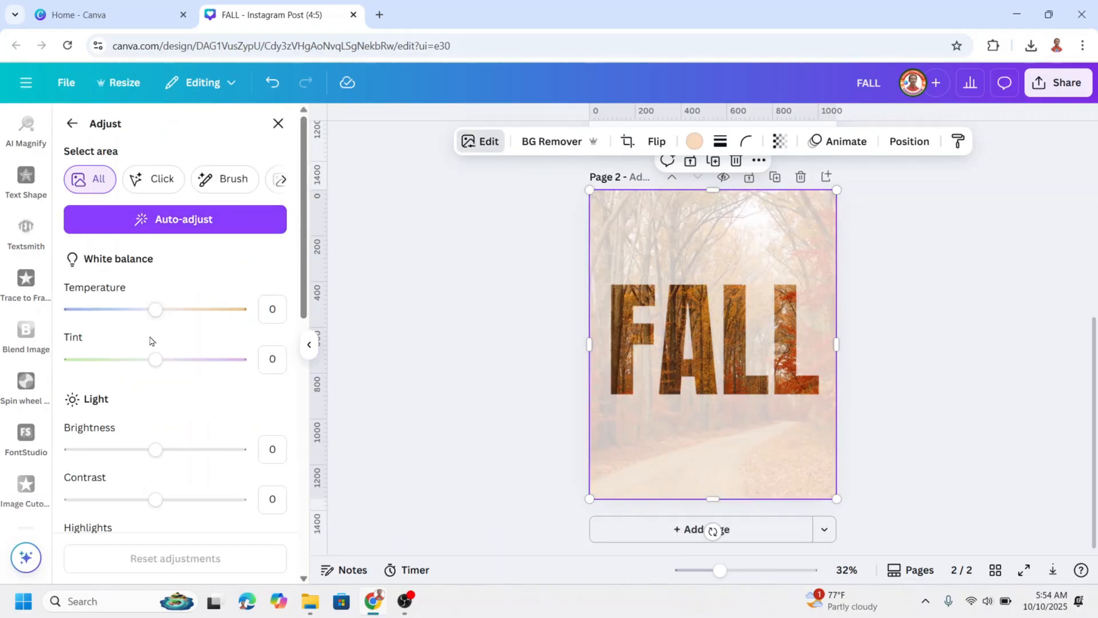
pyautogui.scroll(-3)
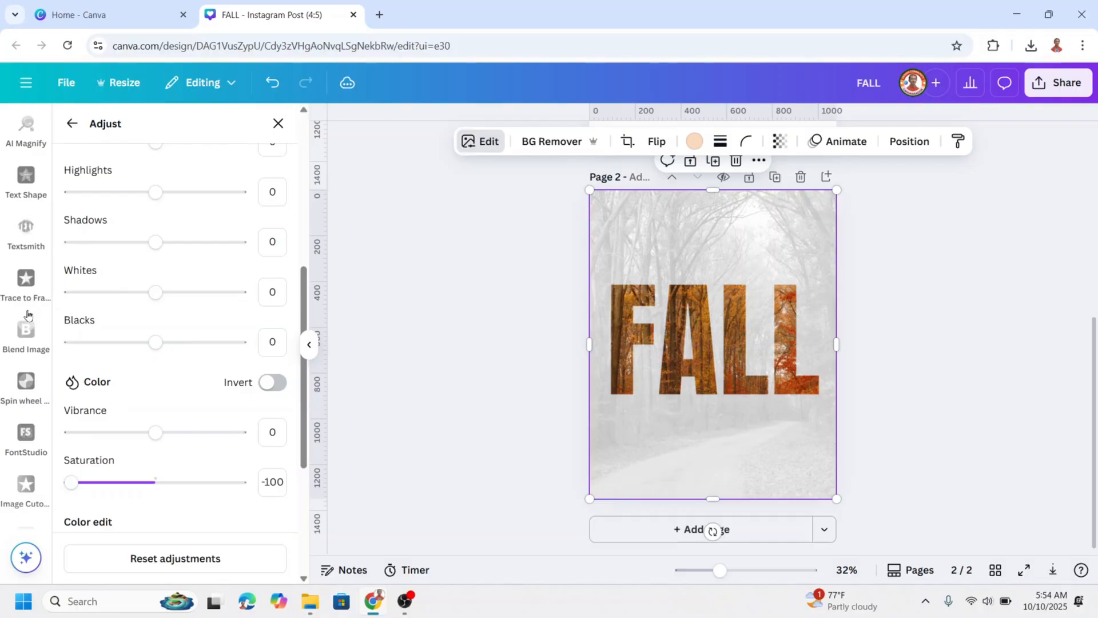
pyautogui.scroll(-3)
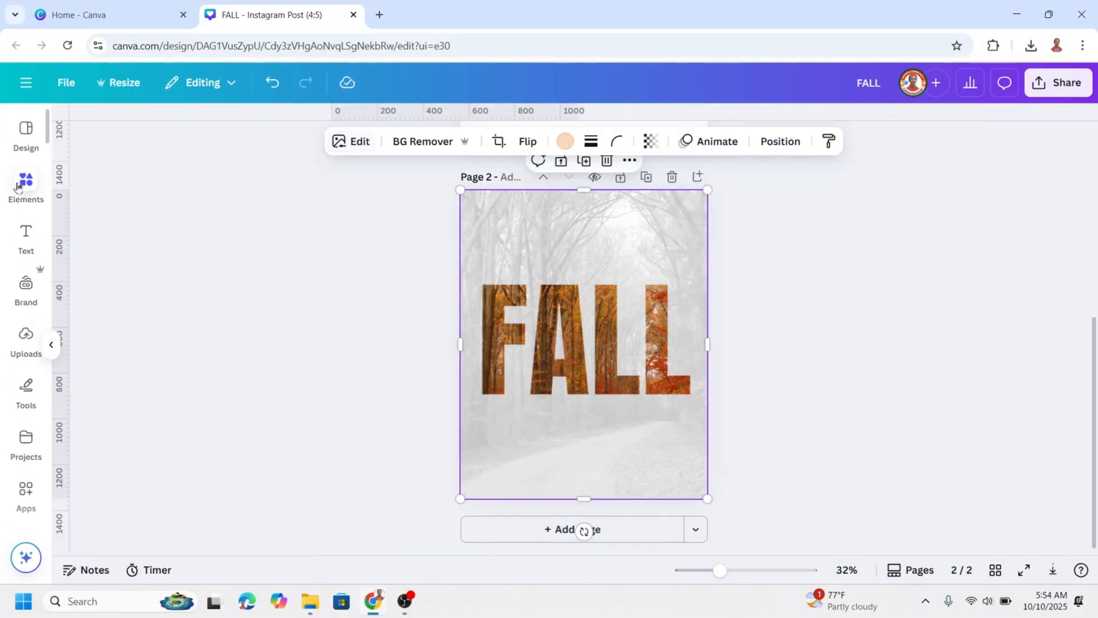
# - Add the autumn leaves graphic from Recently used elements to the design
pyautogui.click(25, 186)
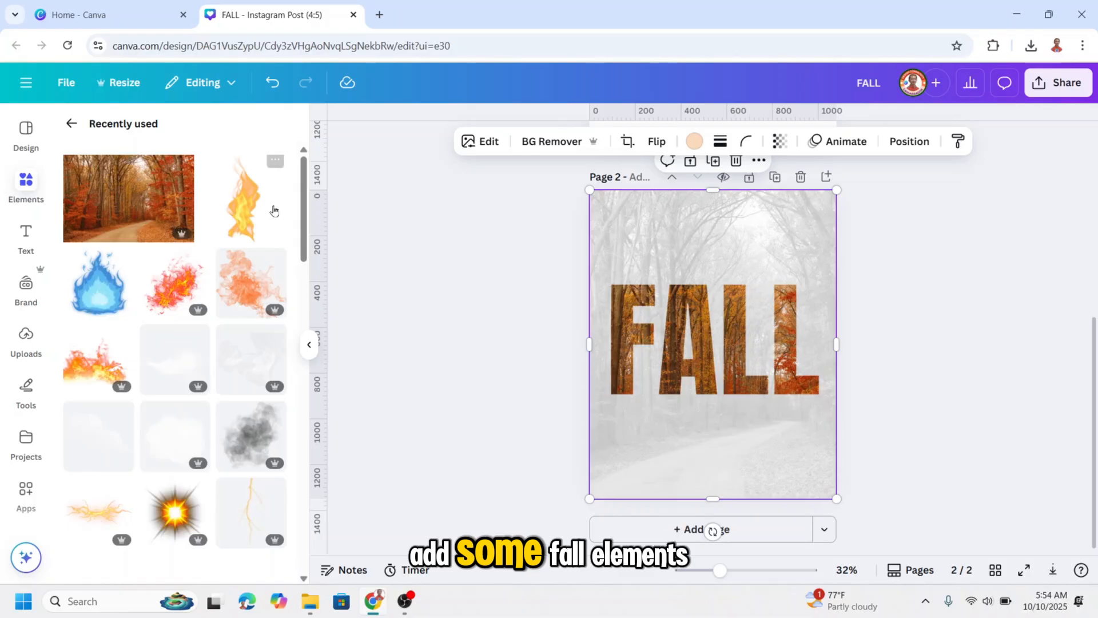
pyautogui.scroll(-3)
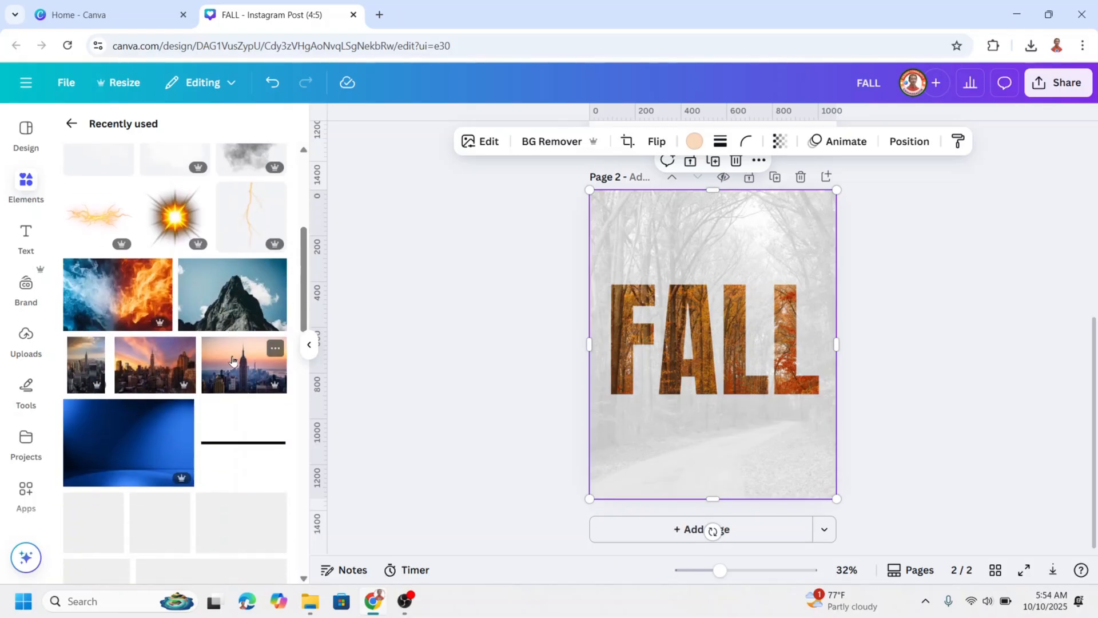
pyautogui.scroll(-3)
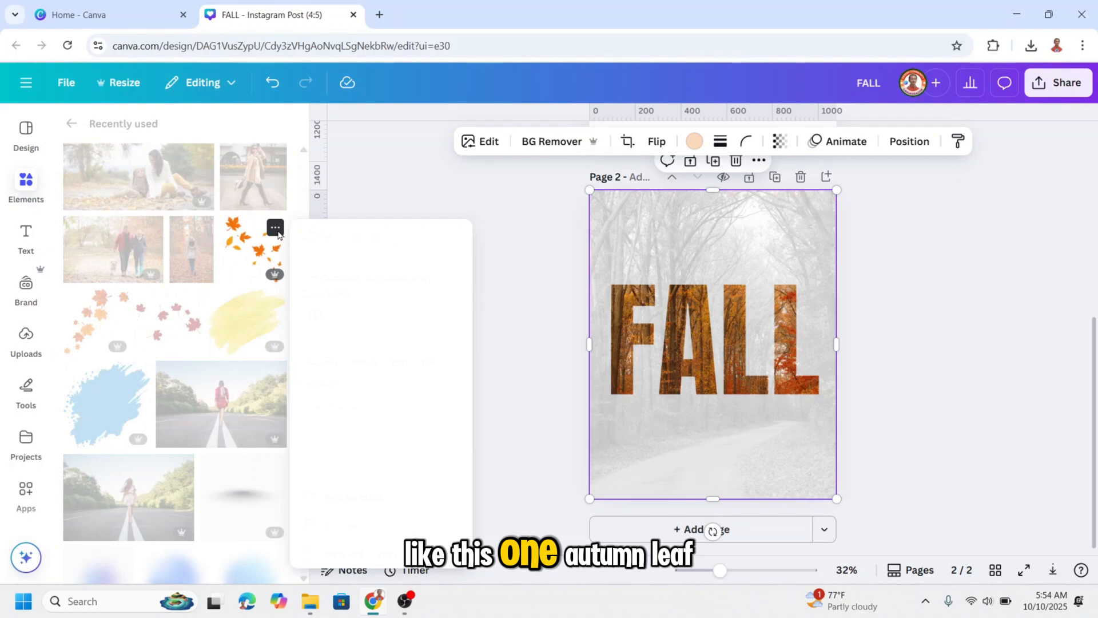
pyautogui.click(252, 249)
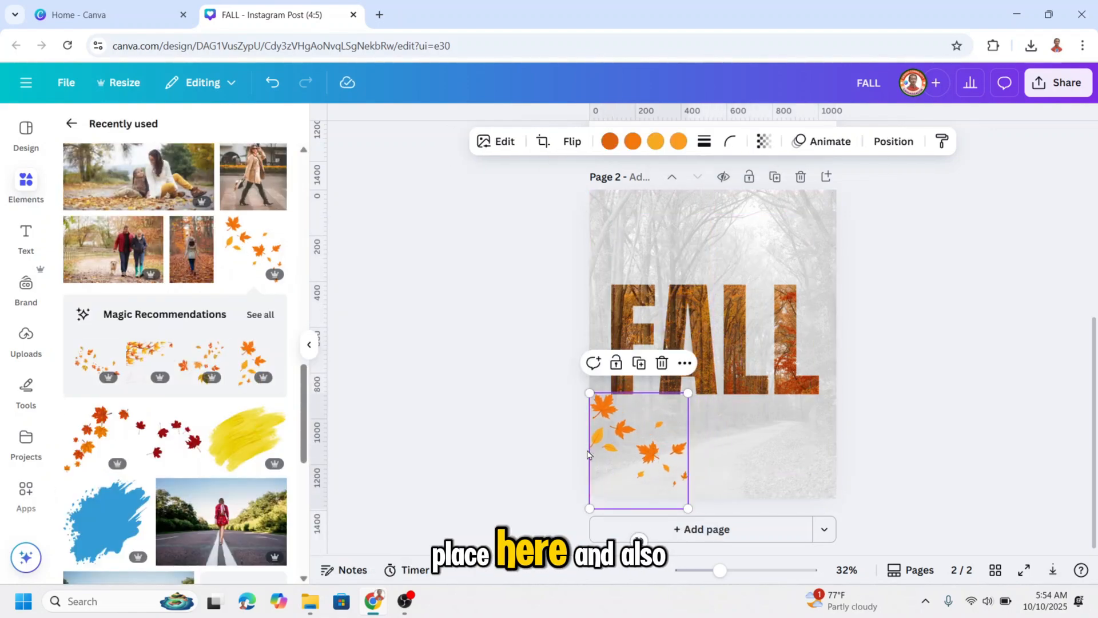
pyautogui.scroll(-3)
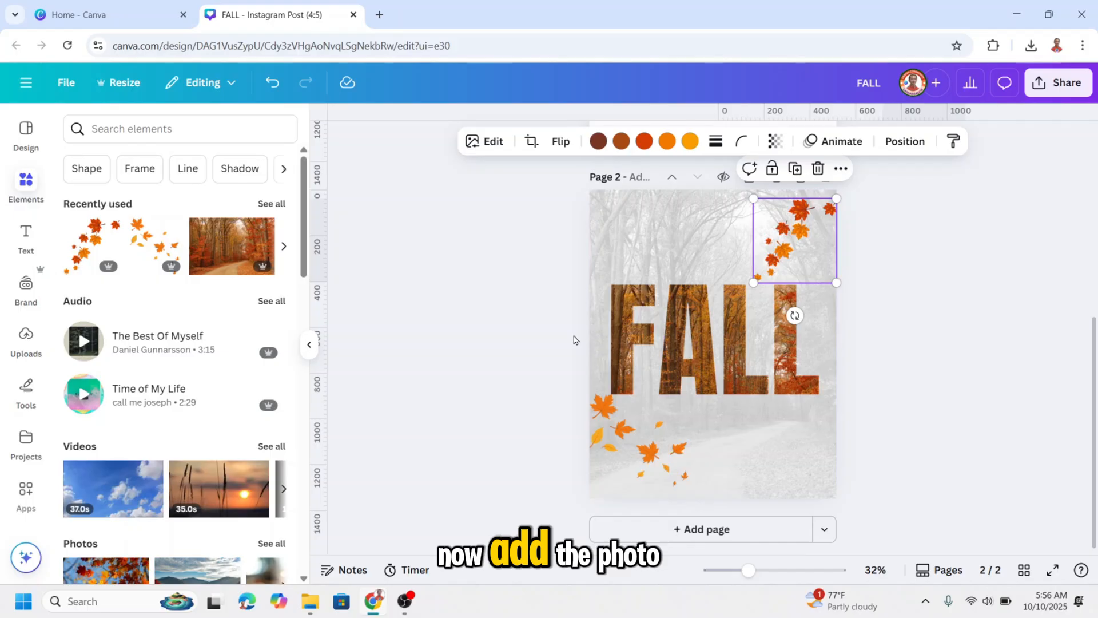
# - Add the mother-and-child autumn photo from Elements and apply BG Remover
pyautogui.click(271, 204)
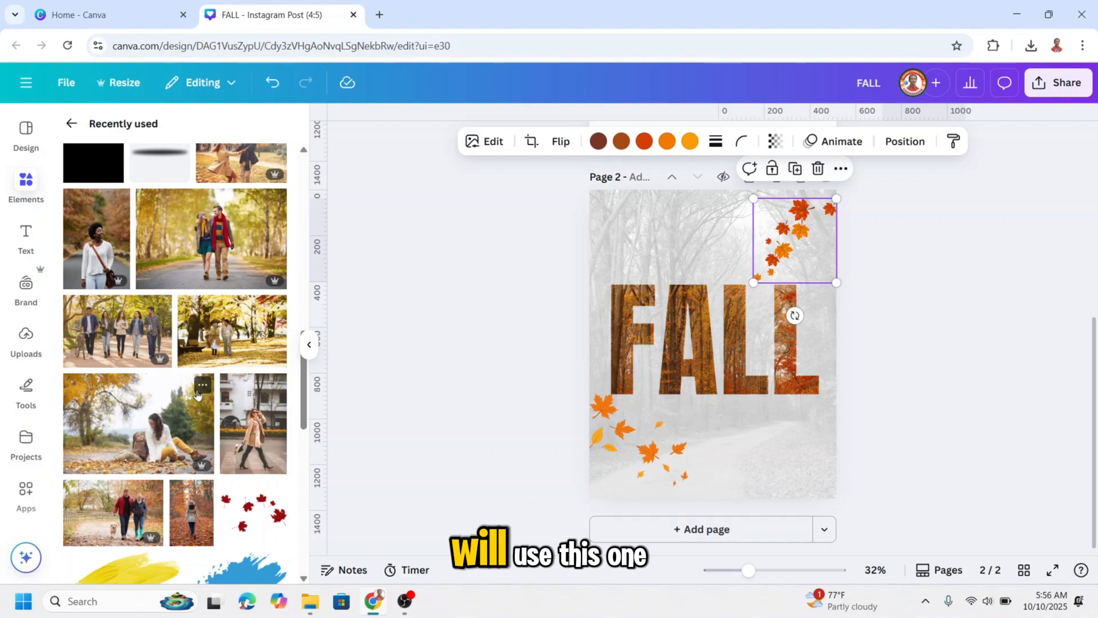
pyautogui.click(203, 384)
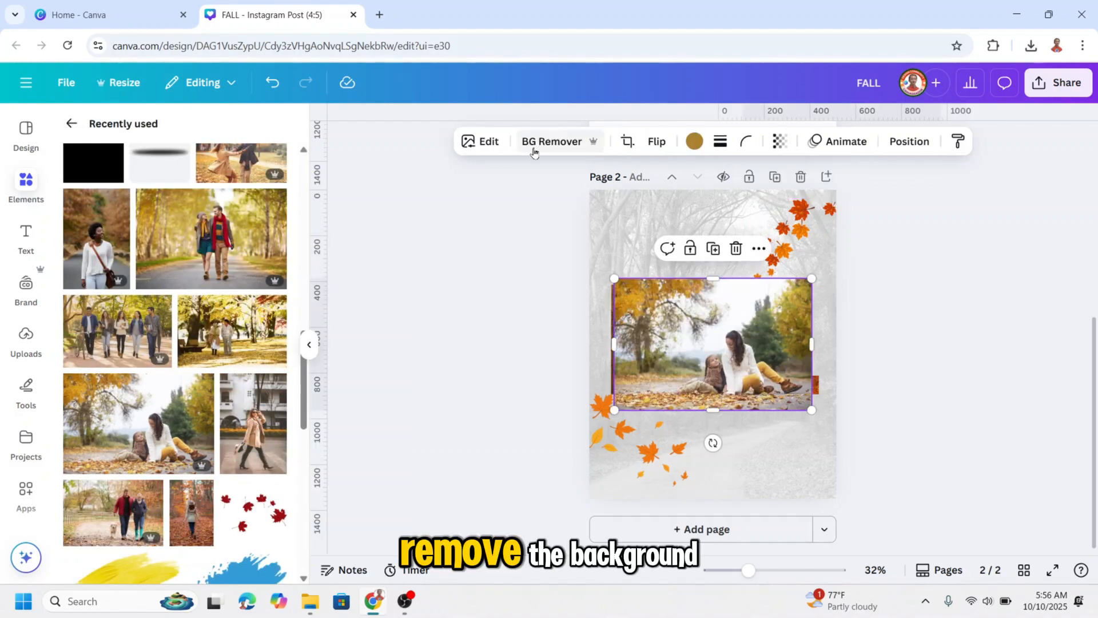
pyautogui.click(552, 141)
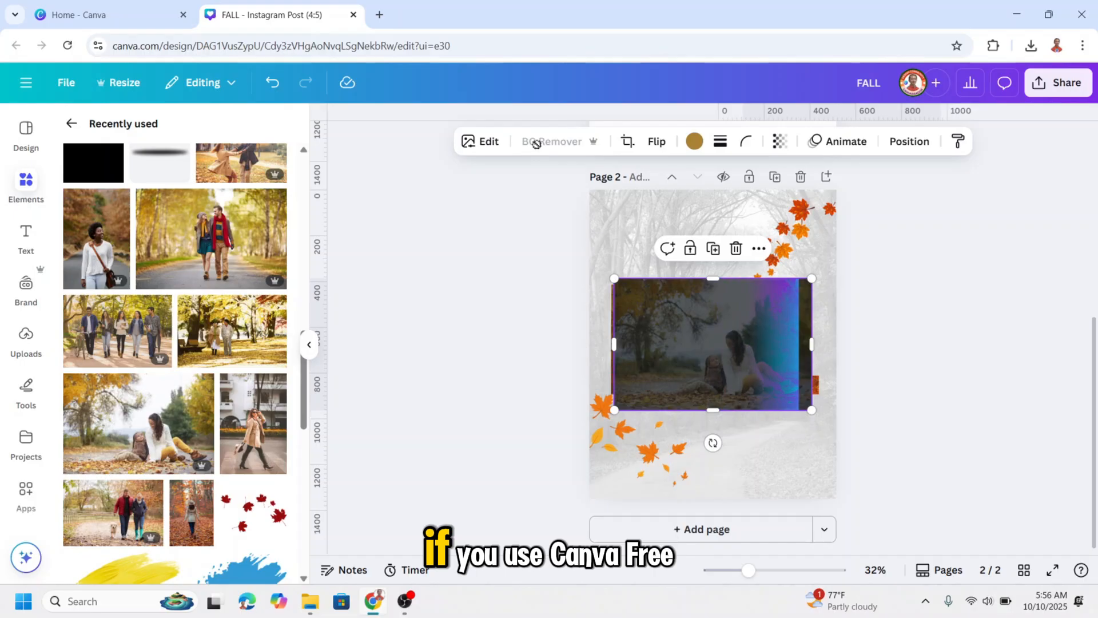
# - Search the Apps collection for 'CLEA' and arrange the cutout over the FALL letters
pyautogui.click(552, 141)
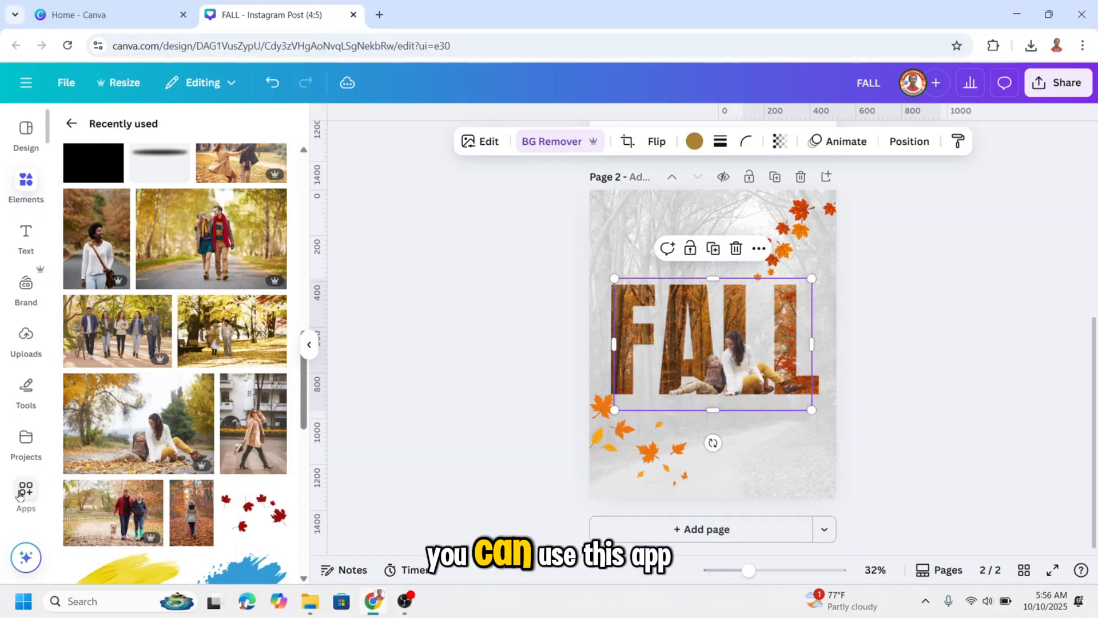
pyautogui.click(26, 491)
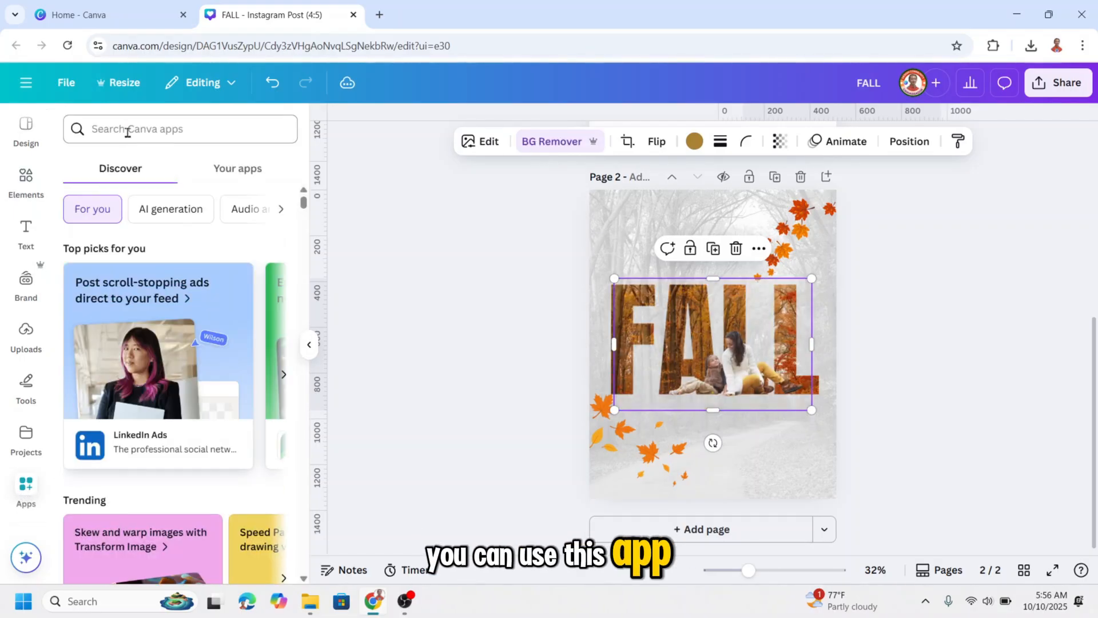
pyautogui.write('CLEANER')
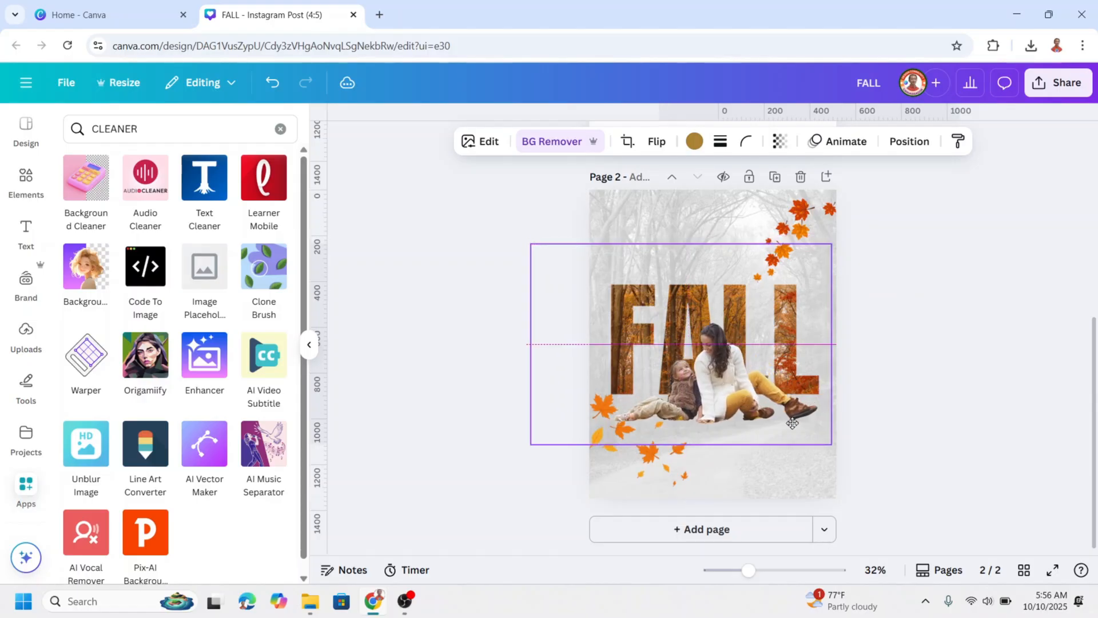
pyautogui.click(908, 141)
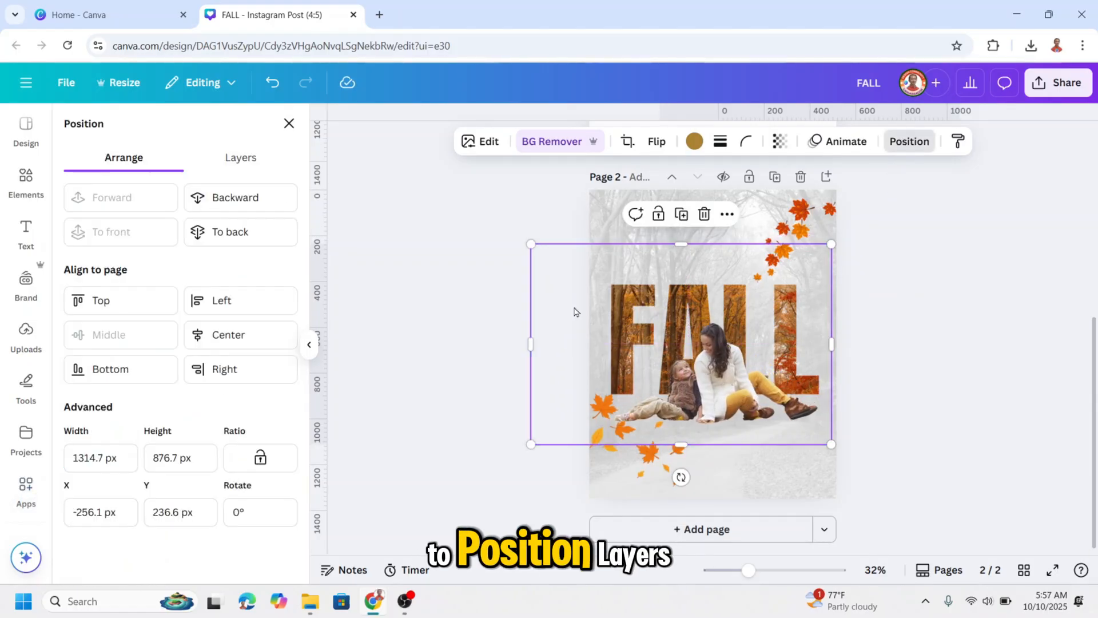
# - Reorder the cutout photo in Layers, duplicate it, and select the misty forest overlay
pyautogui.click(240, 158)
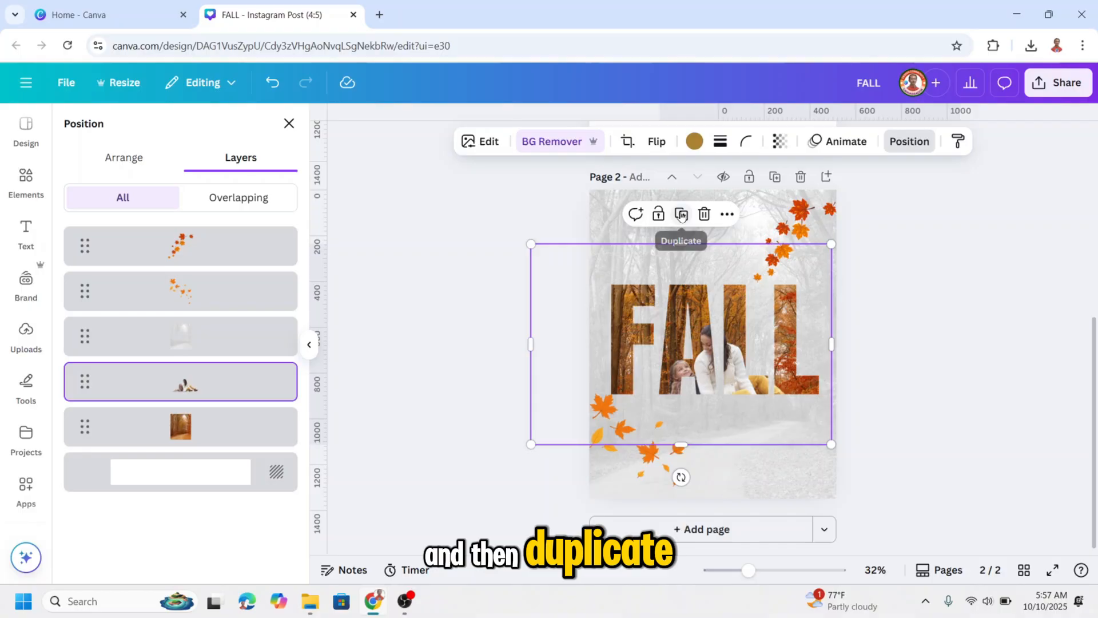
pyautogui.click(681, 213)
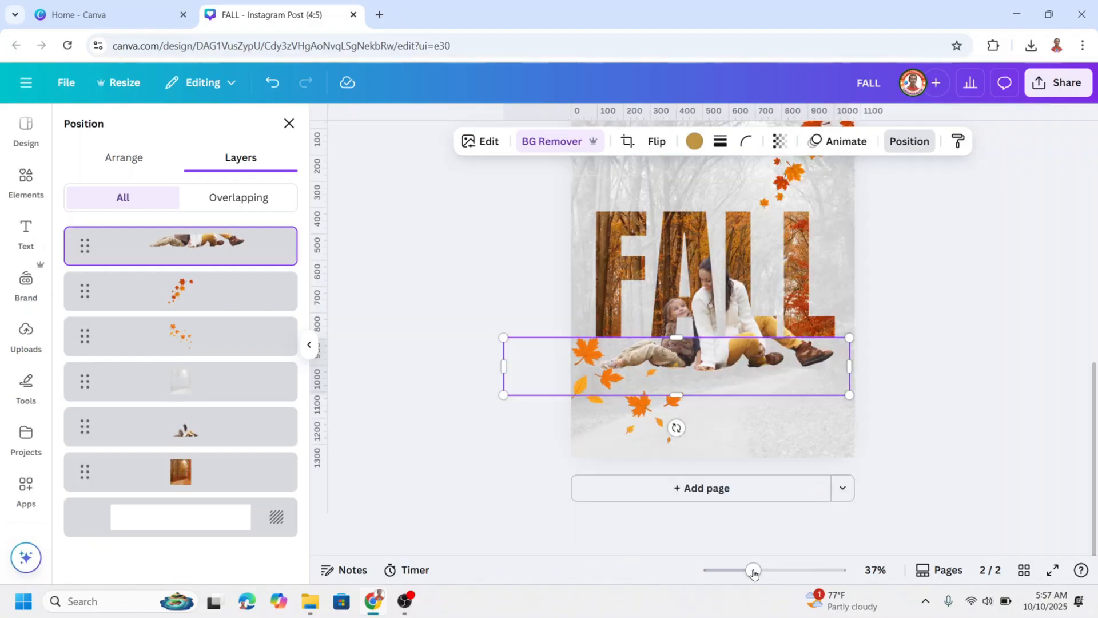
pyautogui.click(180, 381)
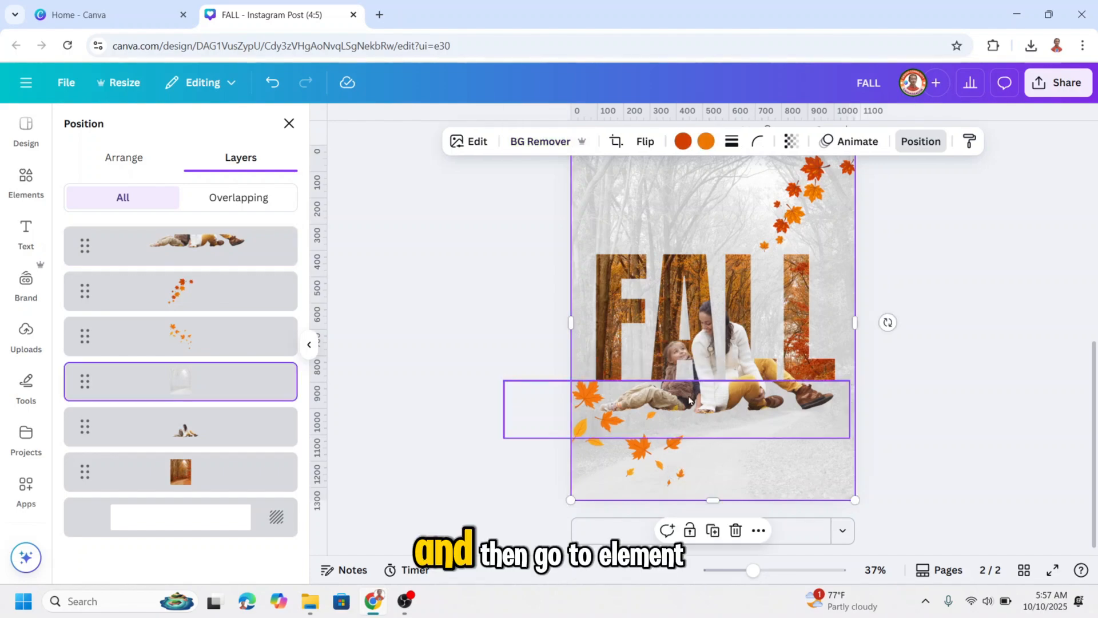
# - Add a blurred shadow element under the mother and child and reorder it in Layers
pyautogui.click(287, 124)
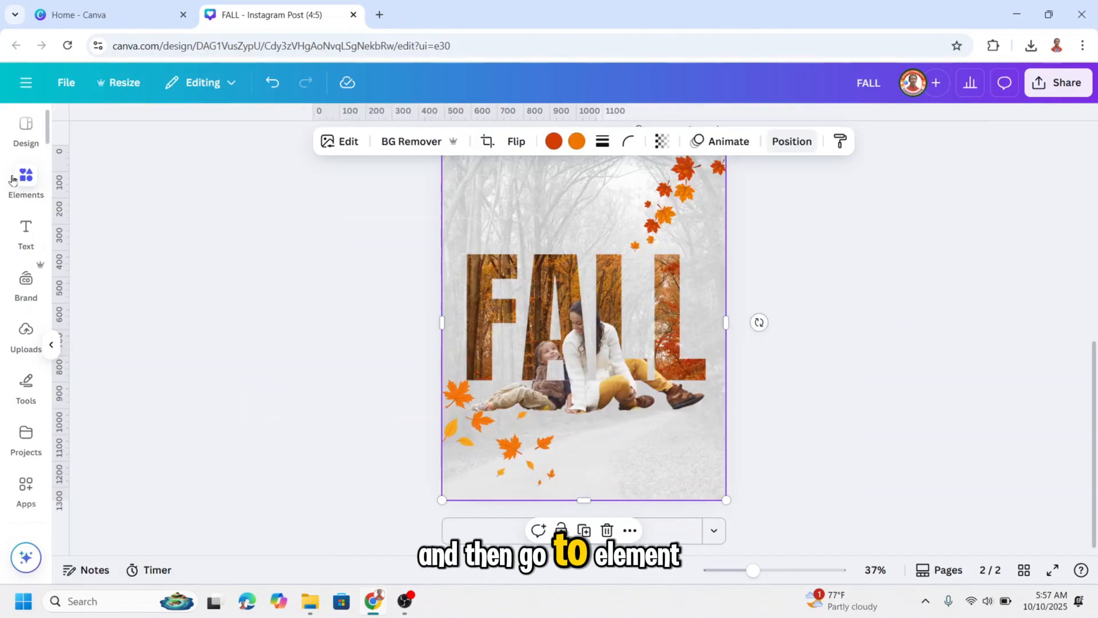
pyautogui.click(26, 181)
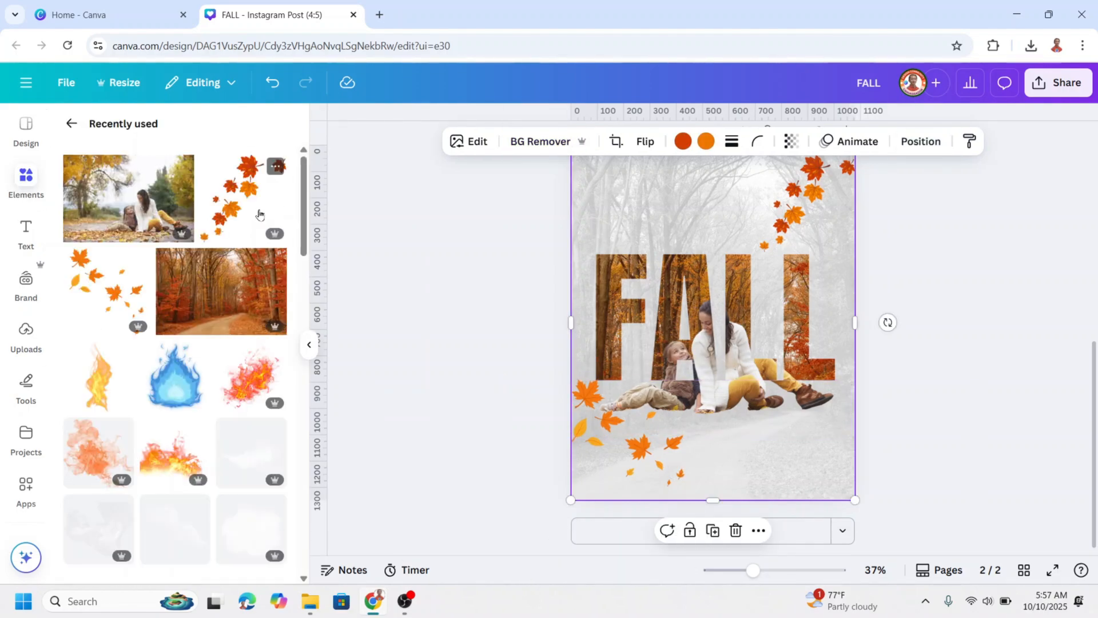
pyautogui.scroll(-3)
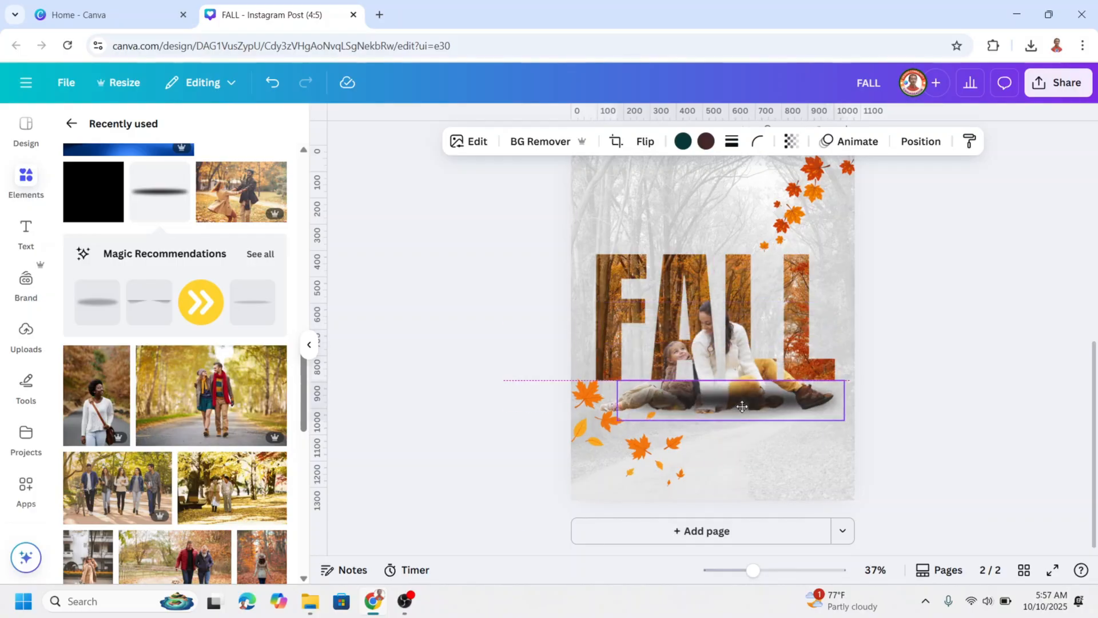
pyautogui.click(728, 402)
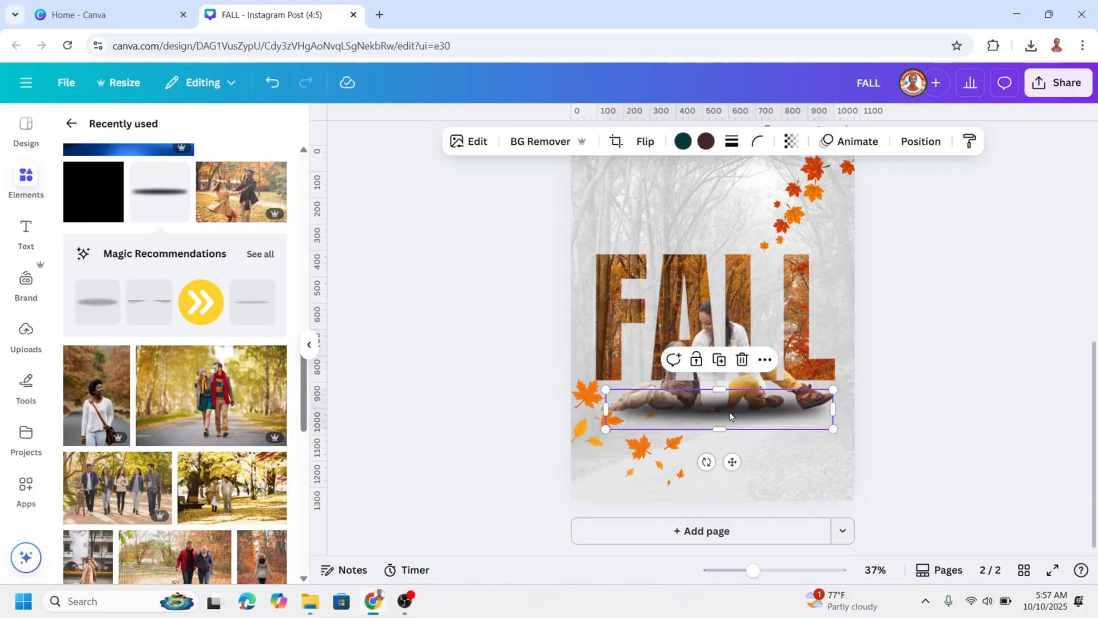
pyautogui.click(877, 172)
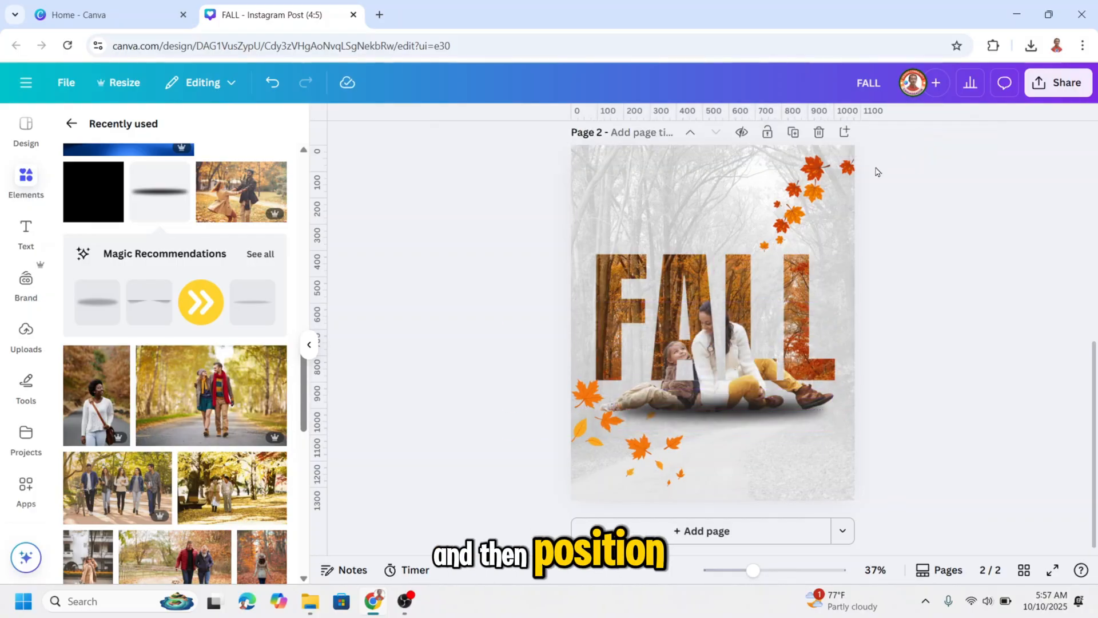
pyautogui.click(715, 406)
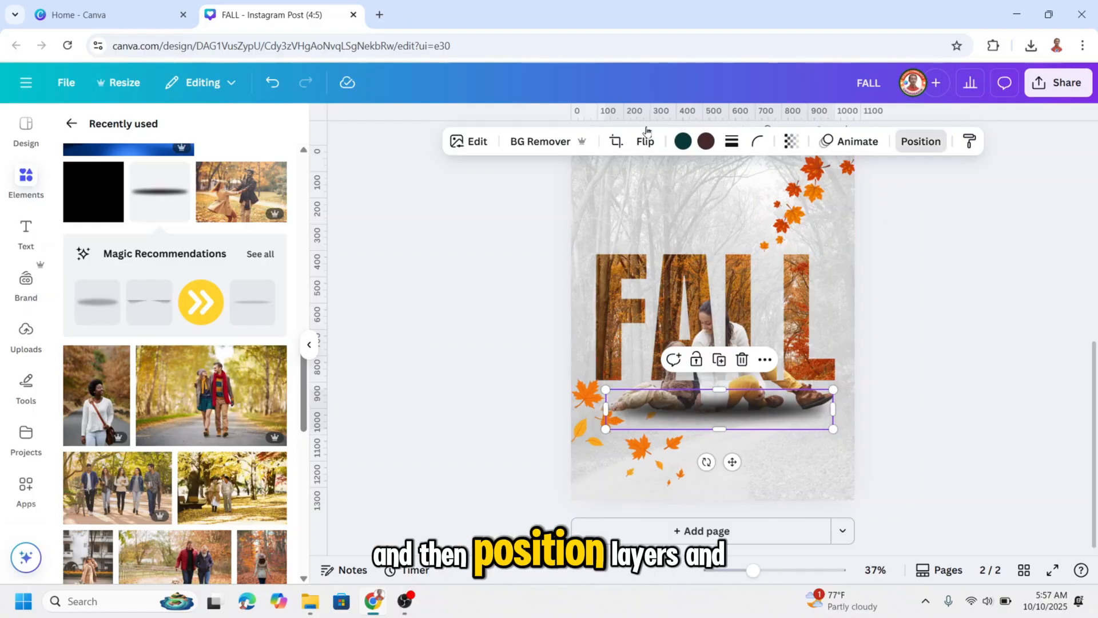
pyautogui.click(921, 141)
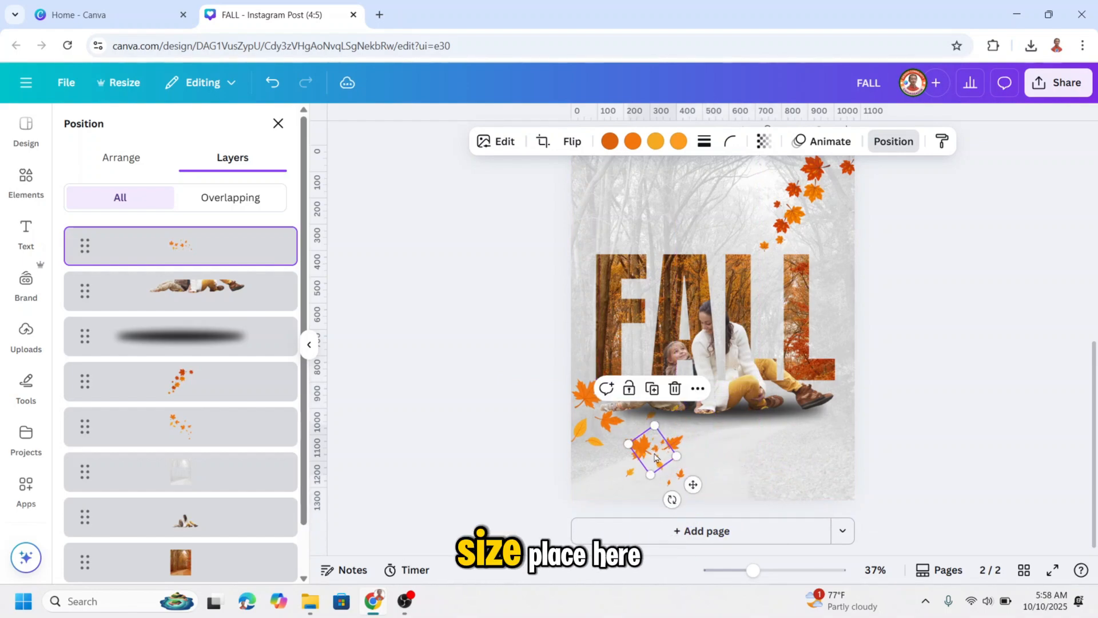
pyautogui.click(180, 471)
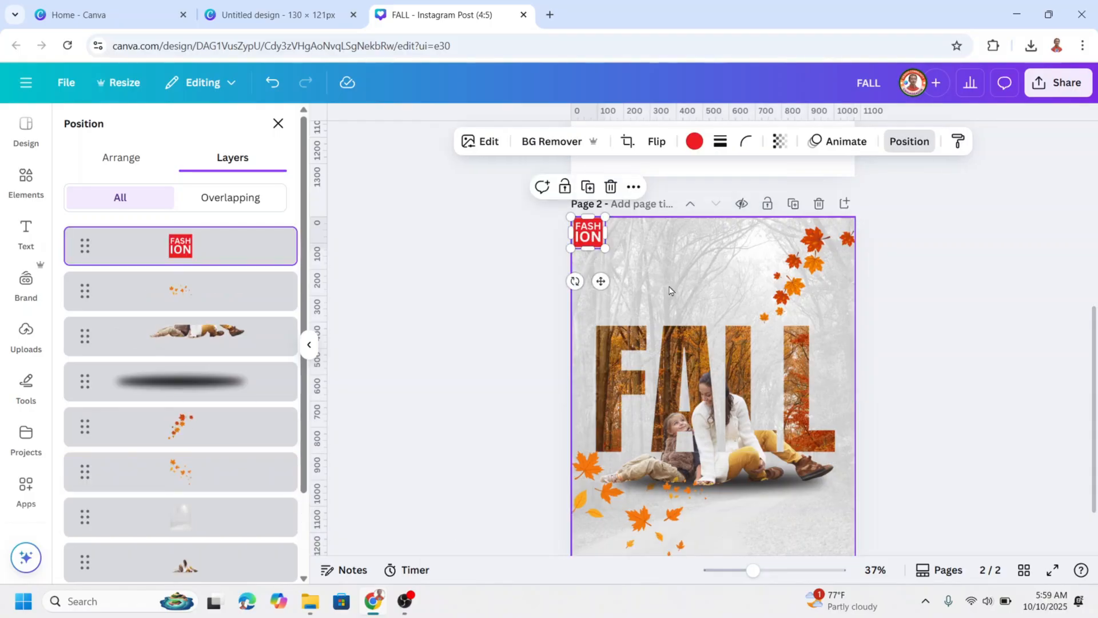
# - Download only page 2 of the design as a PNG file
pyautogui.click(1059, 83)
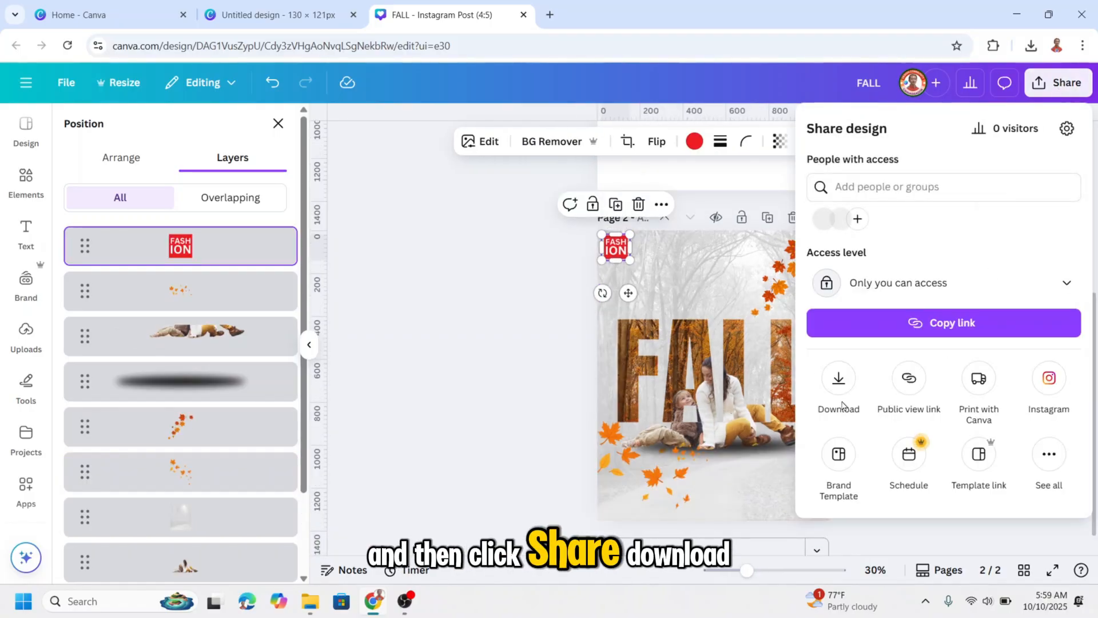
pyautogui.click(837, 378)
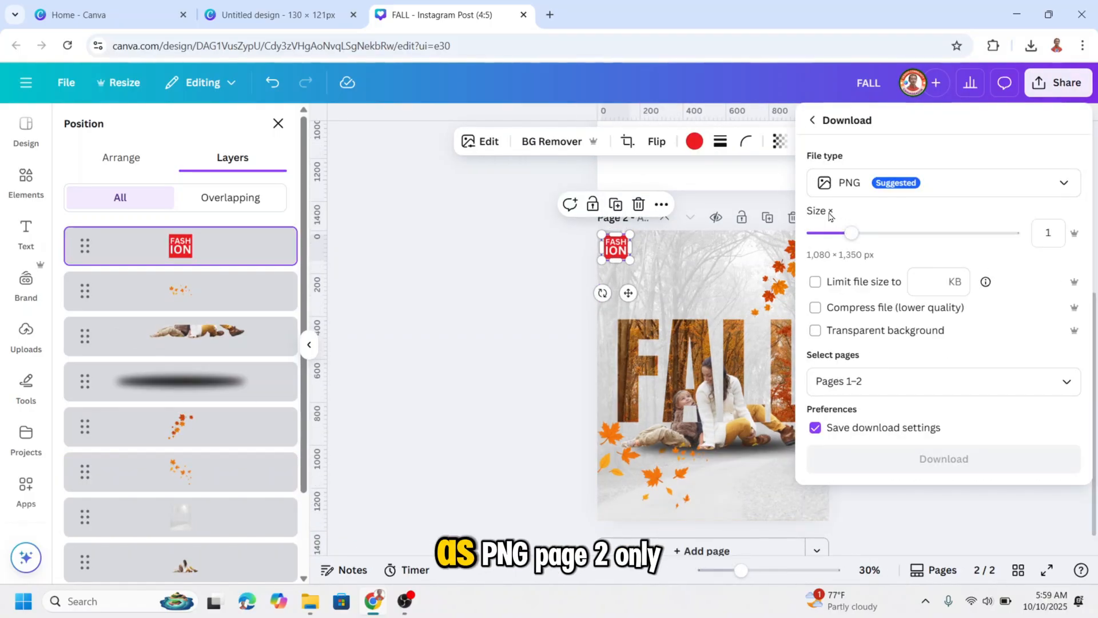
pyautogui.click(943, 381)
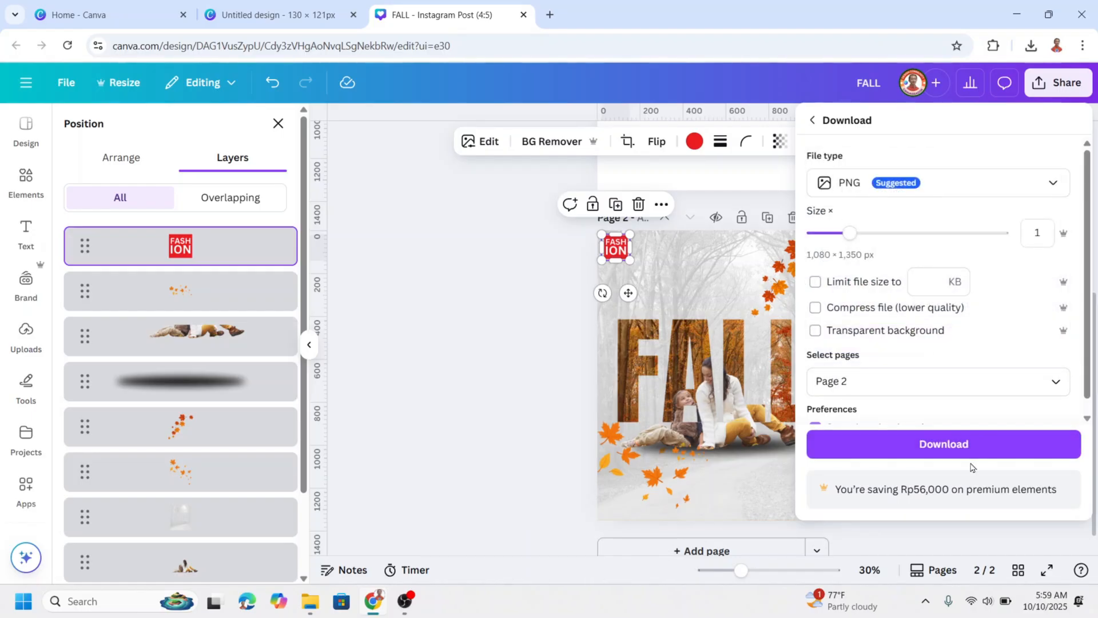
pyautogui.click(943, 443)
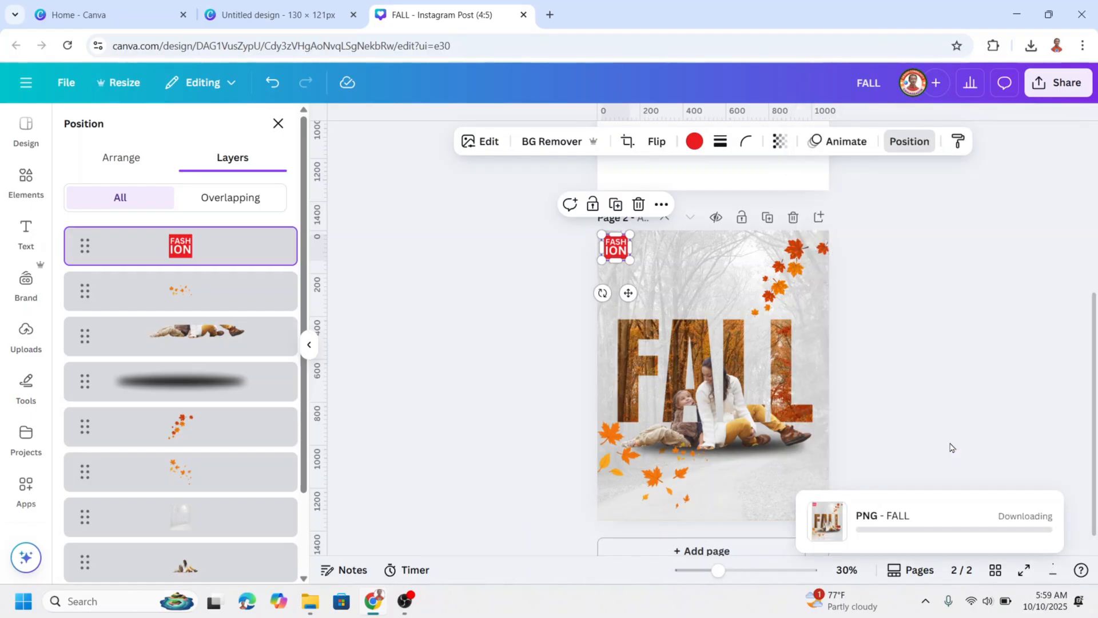